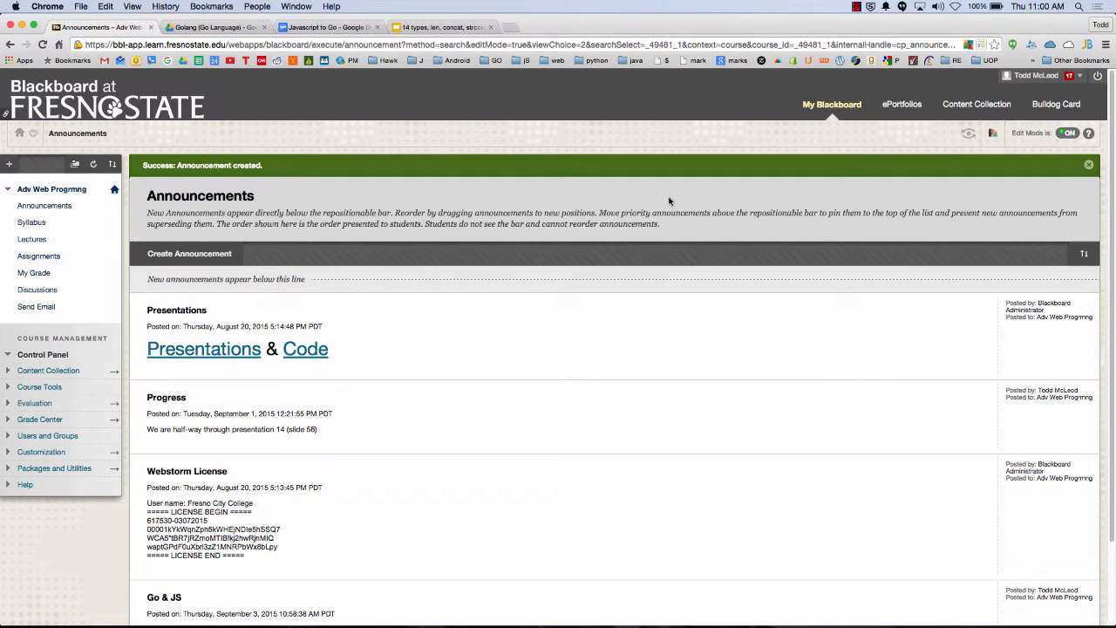
pyautogui.moveTo(839, 204)
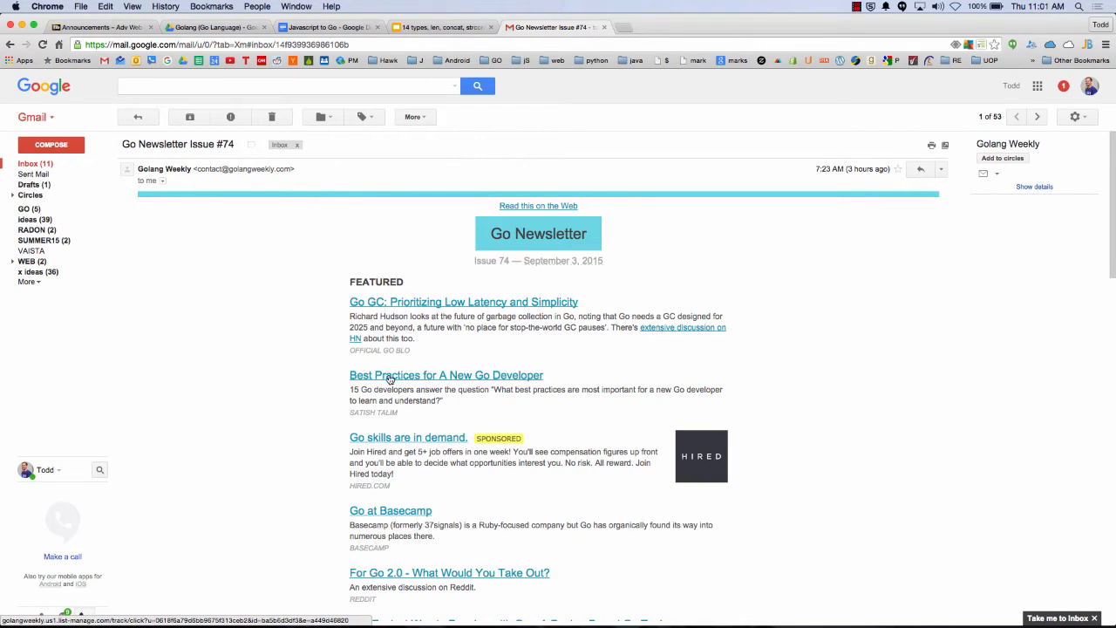
pyautogui.moveTo(401, 375)
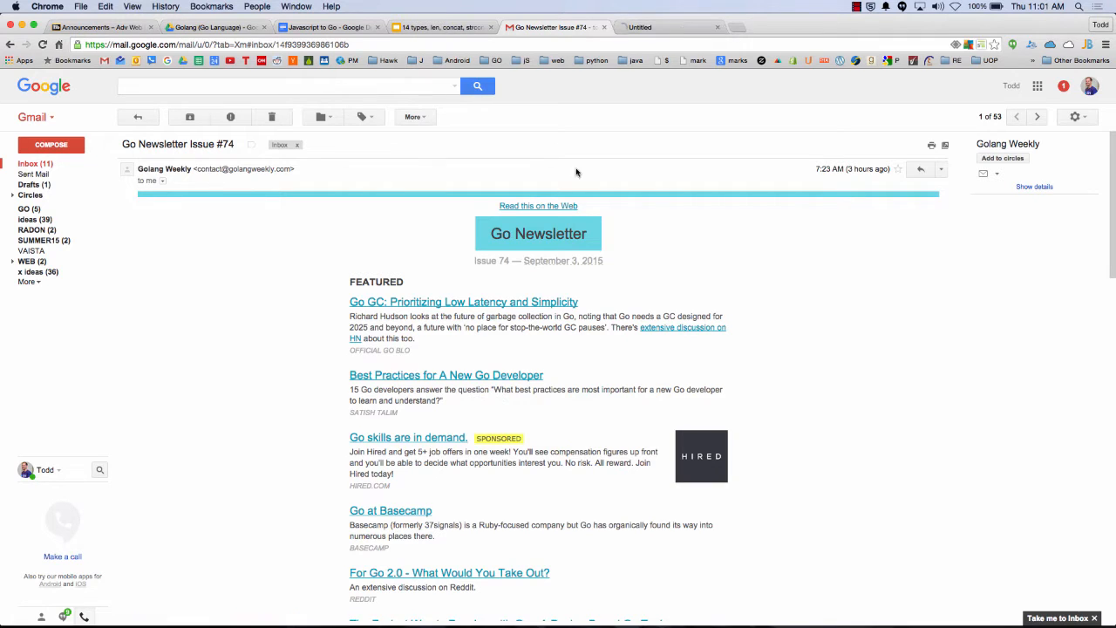
# Open the golangweekly.com web version of Go Newsletter Issue 74 from the email
pyautogui.click(538, 205)
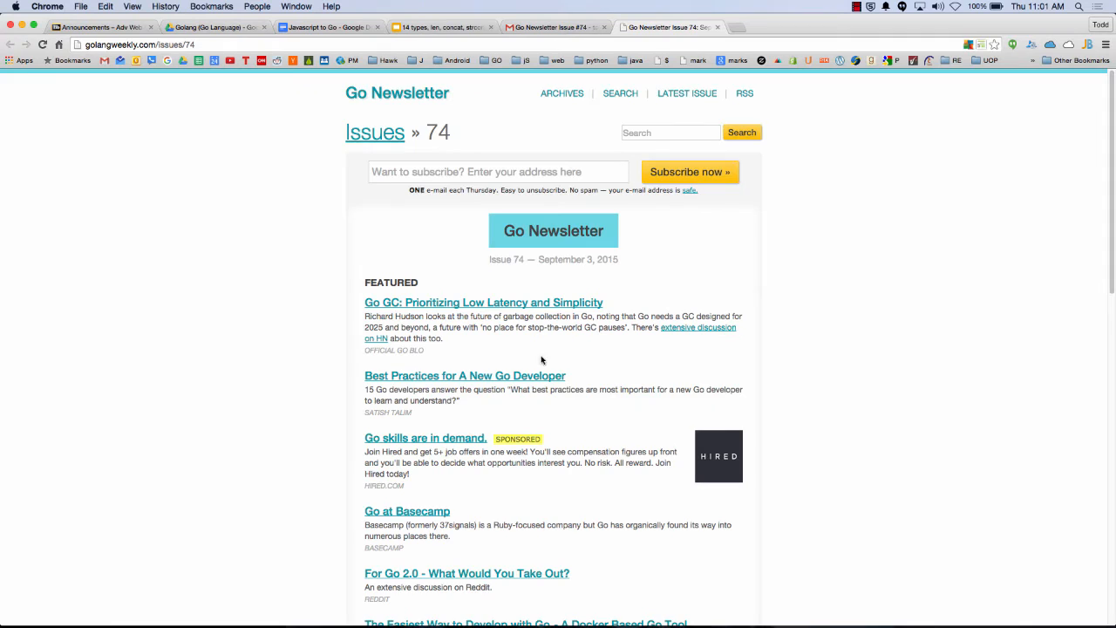
# Open the 'Best Practices for A New Go Developer' article from the newsletter
pyautogui.click(464, 375)
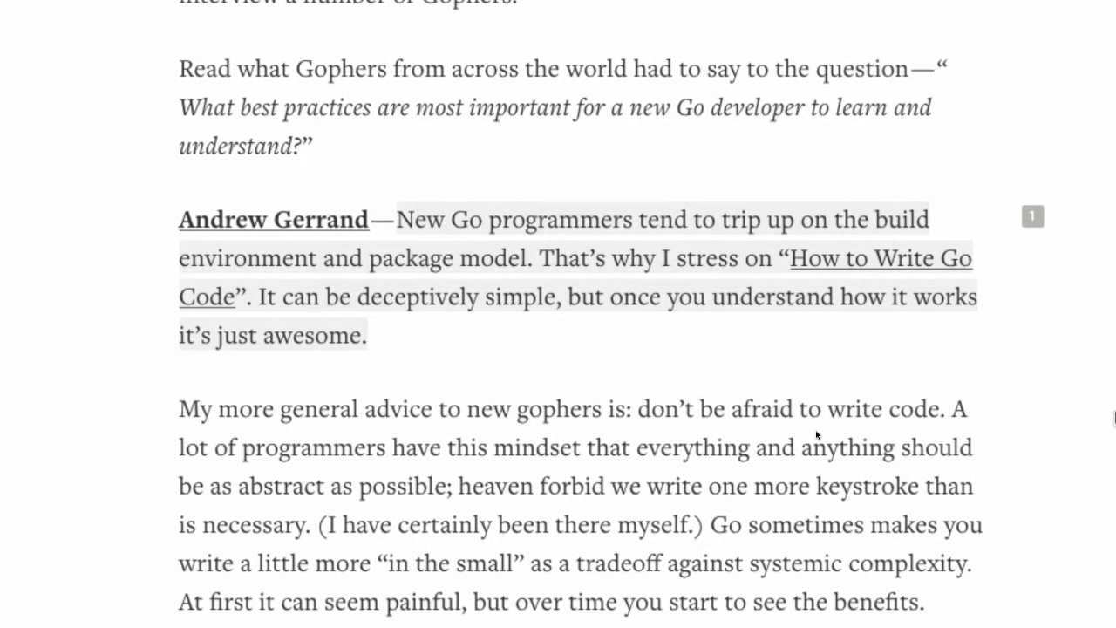
pyautogui.moveTo(1110, 414)
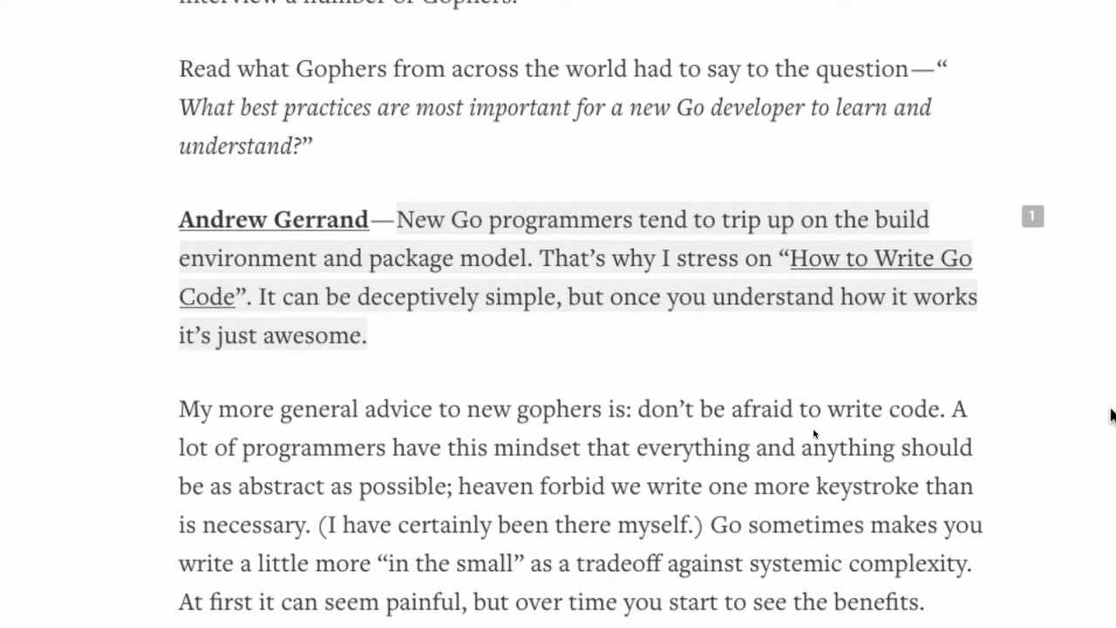
pyautogui.moveTo(951, 389)
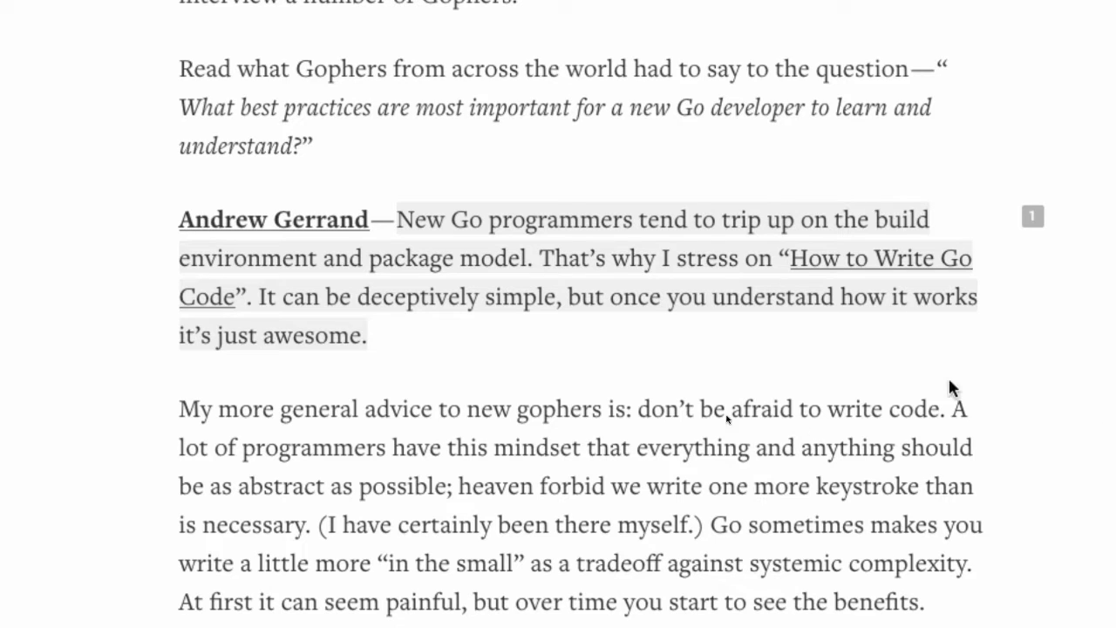
pyautogui.moveTo(889, 384)
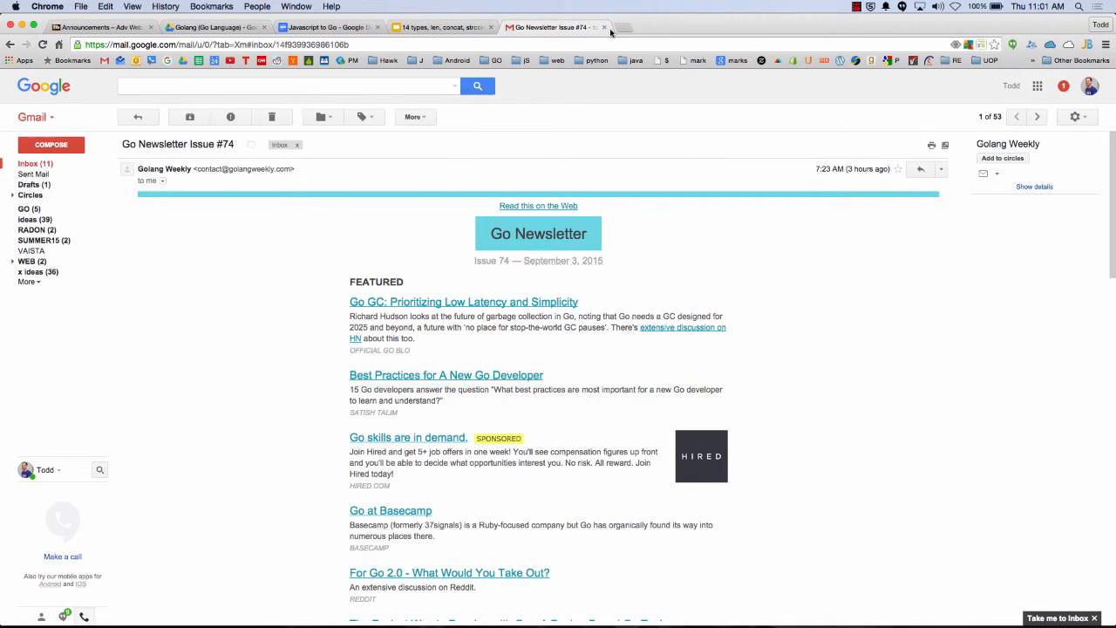
# Close the newsletter and copy the Javascript to Go doc's view-only shareable link
pyautogui.click(440, 27)
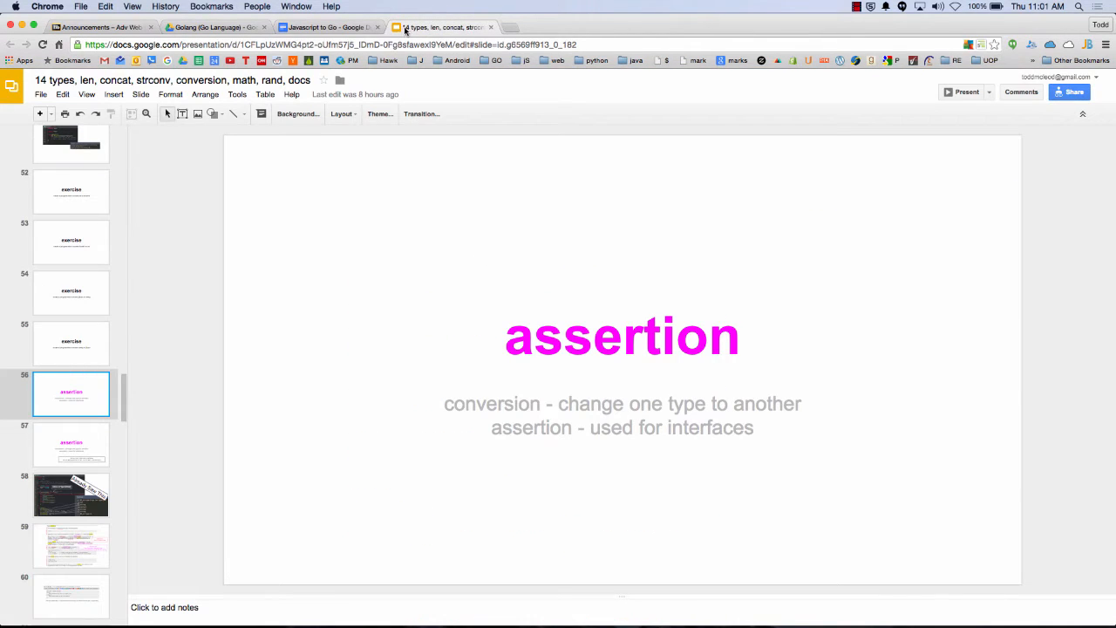
pyautogui.click(327, 27)
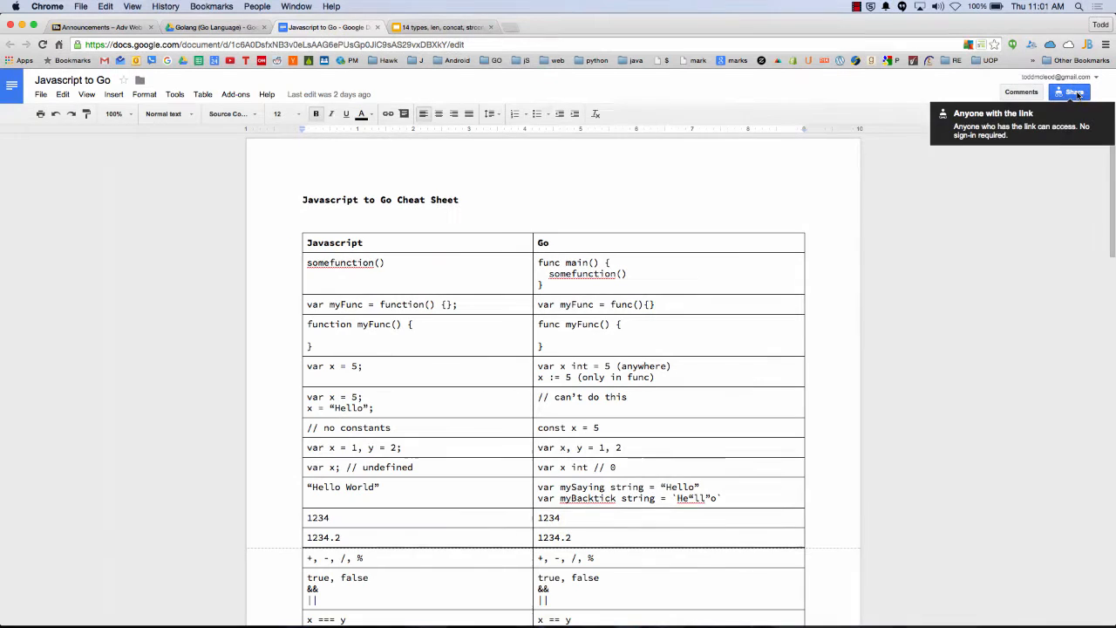
pyautogui.click(1072, 92)
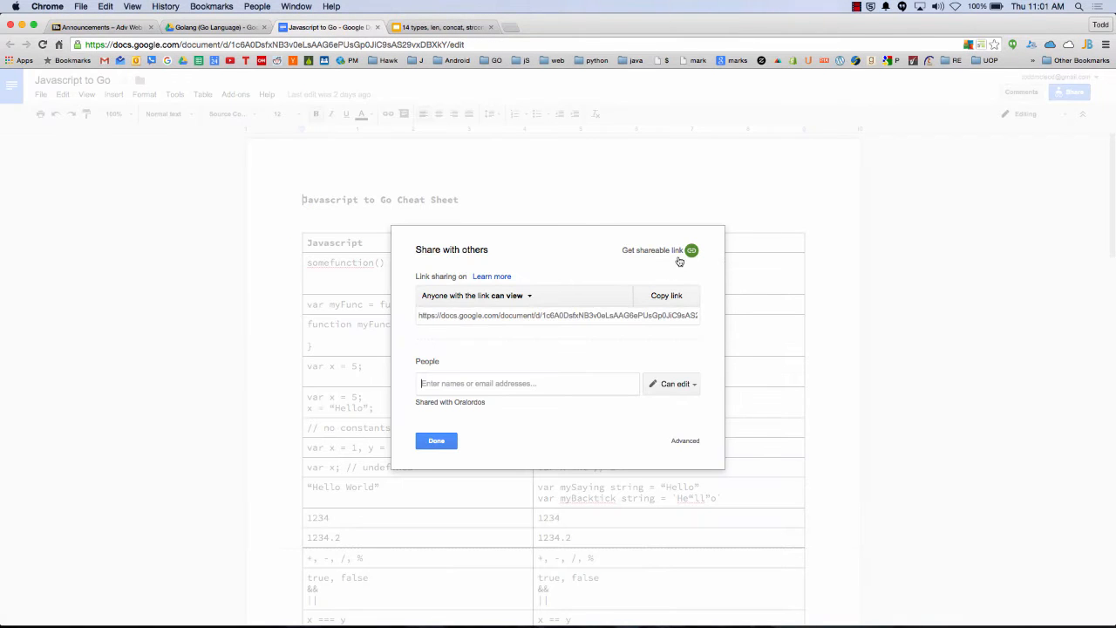
pyautogui.moveTo(680, 250)
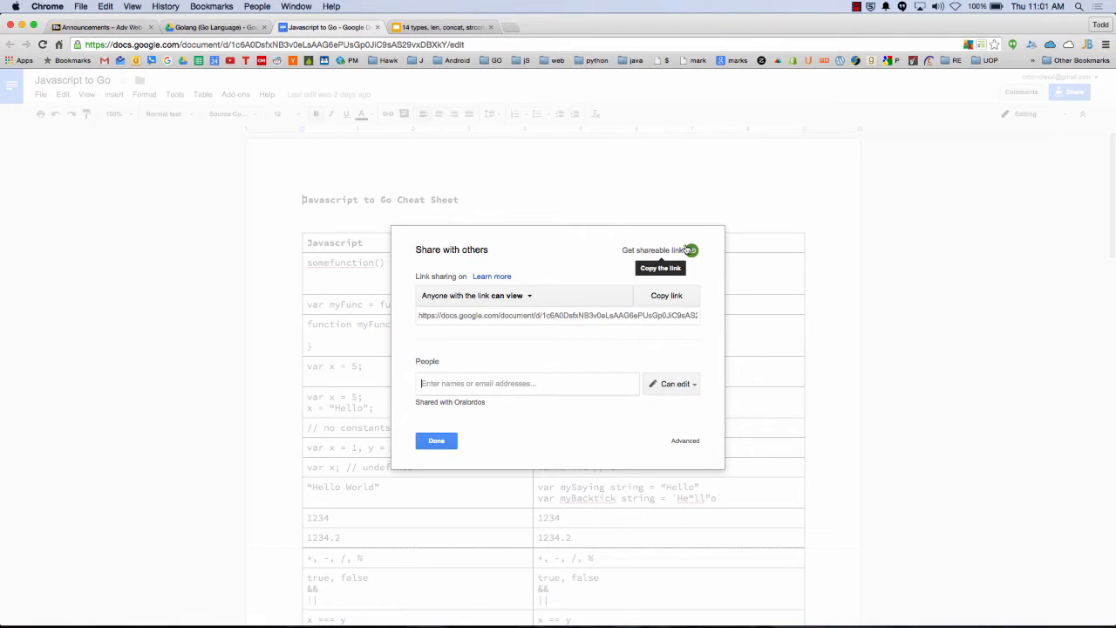
pyautogui.click(666, 294)
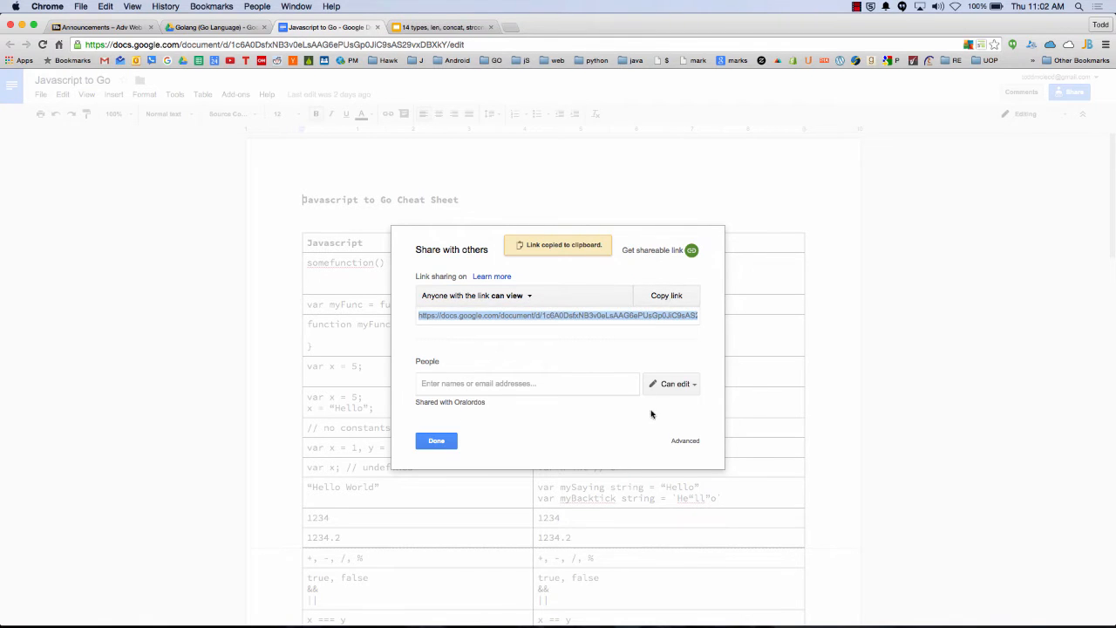
pyautogui.click(436, 440)
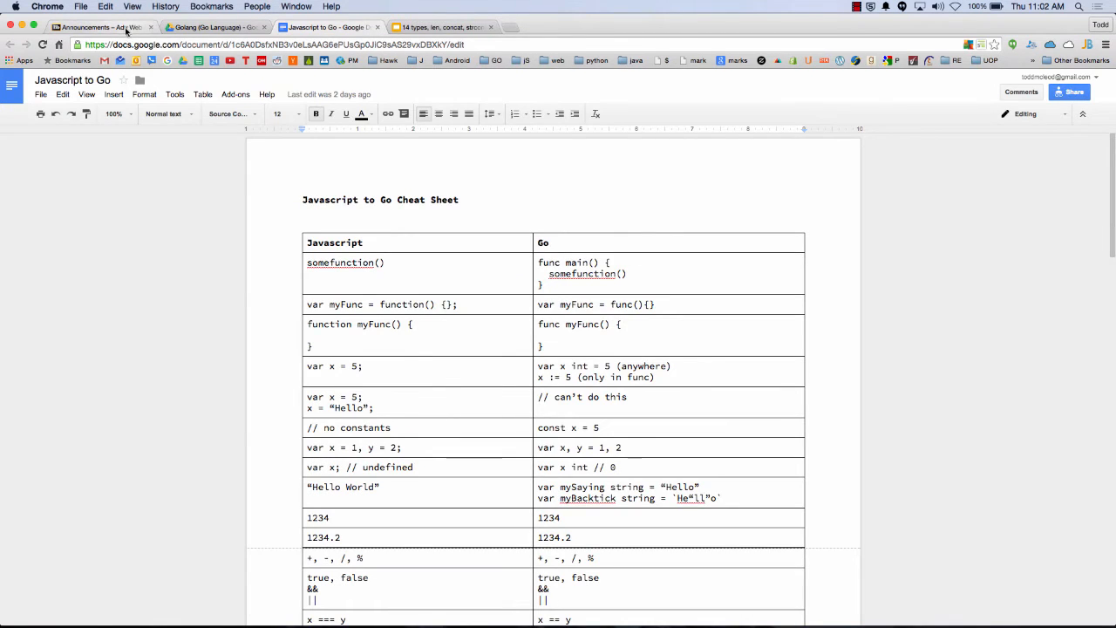
# Open Presentation 01 - Q&A in Blackboard and write a submission reading 'Here is my work'
pyautogui.click(94, 27)
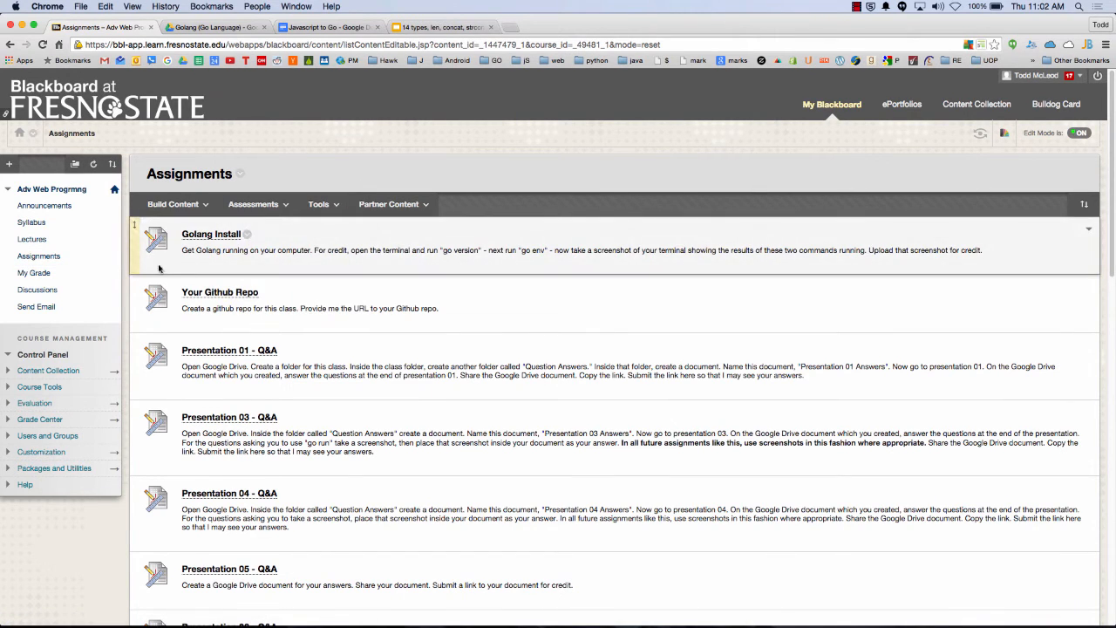
pyautogui.click(229, 350)
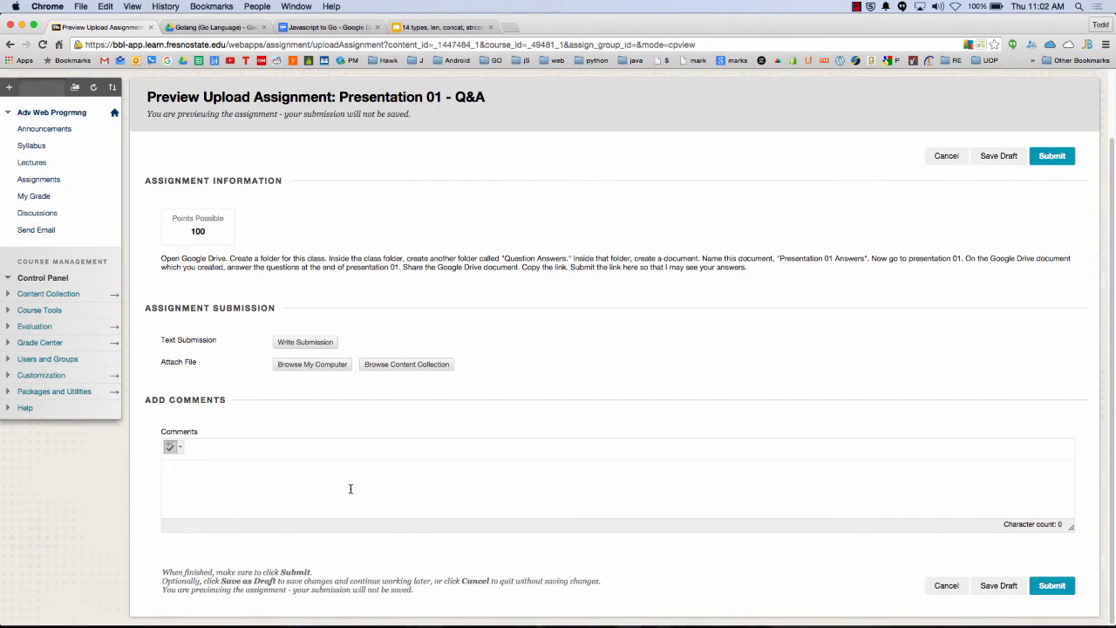
pyautogui.click(349, 488)
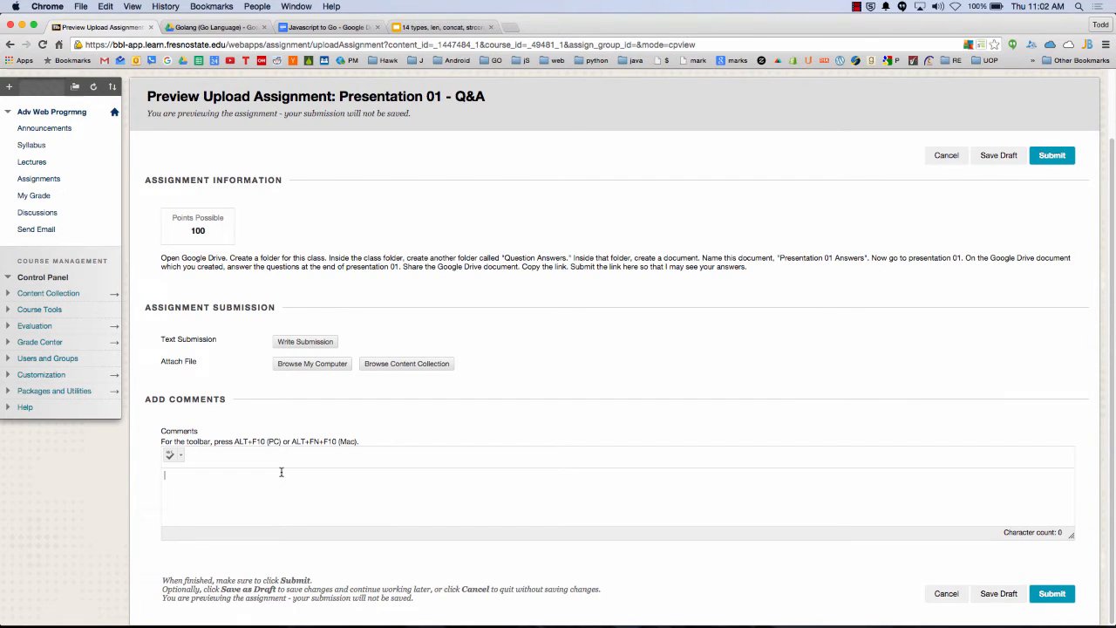
pyautogui.click(305, 341)
pyautogui.write('Here is my')
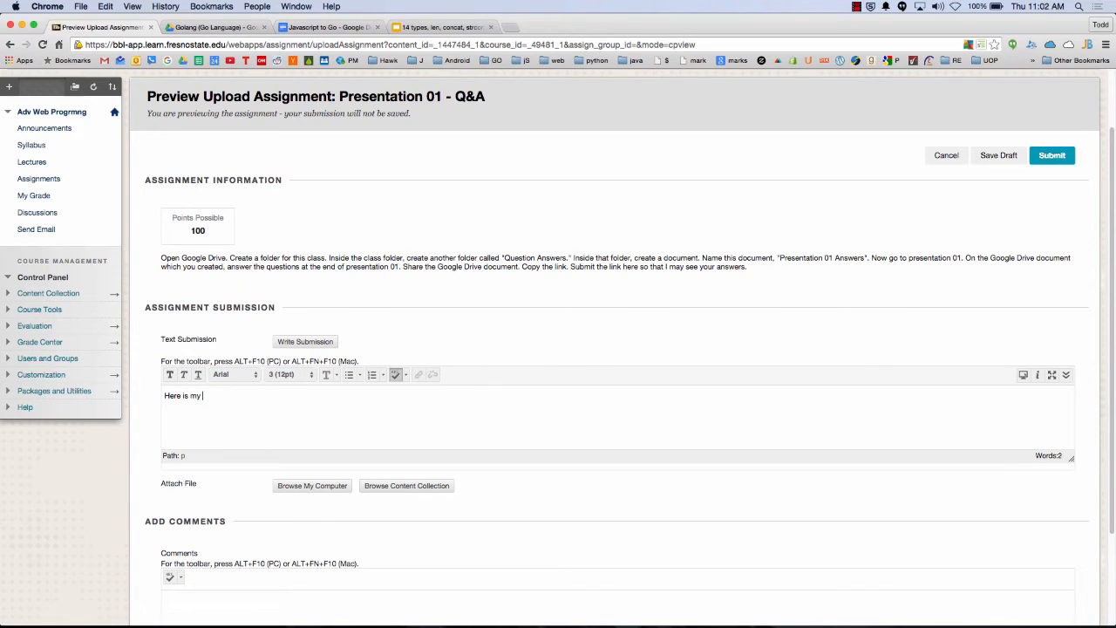
pyautogui.write('work')
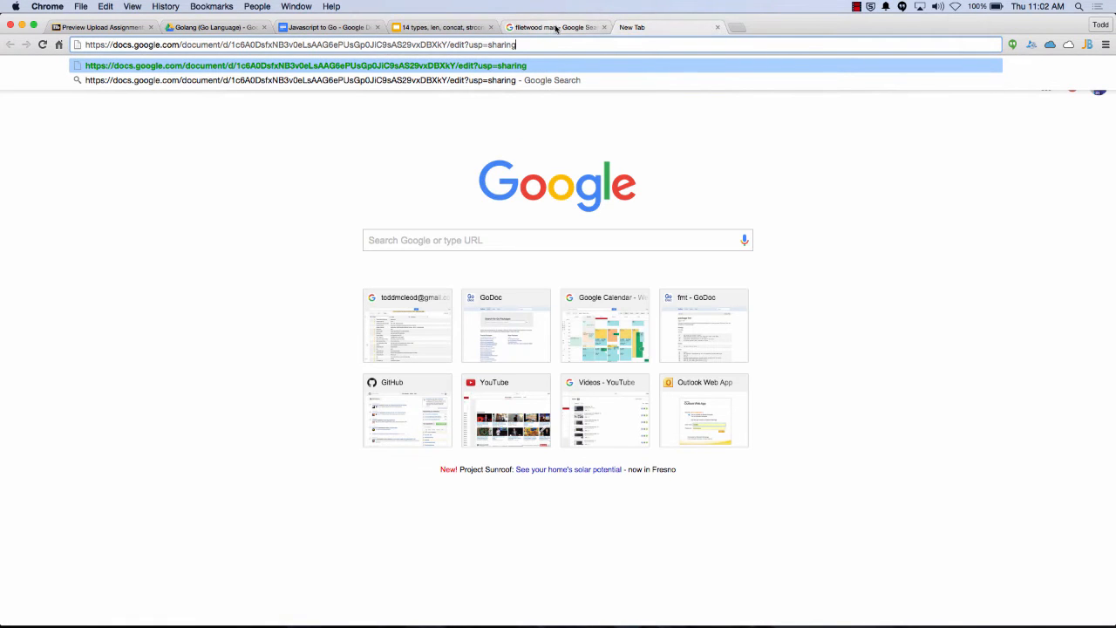
# Close the test tab with the pasted link and return to the Blackboard submission preview
pyautogui.click(440, 27)
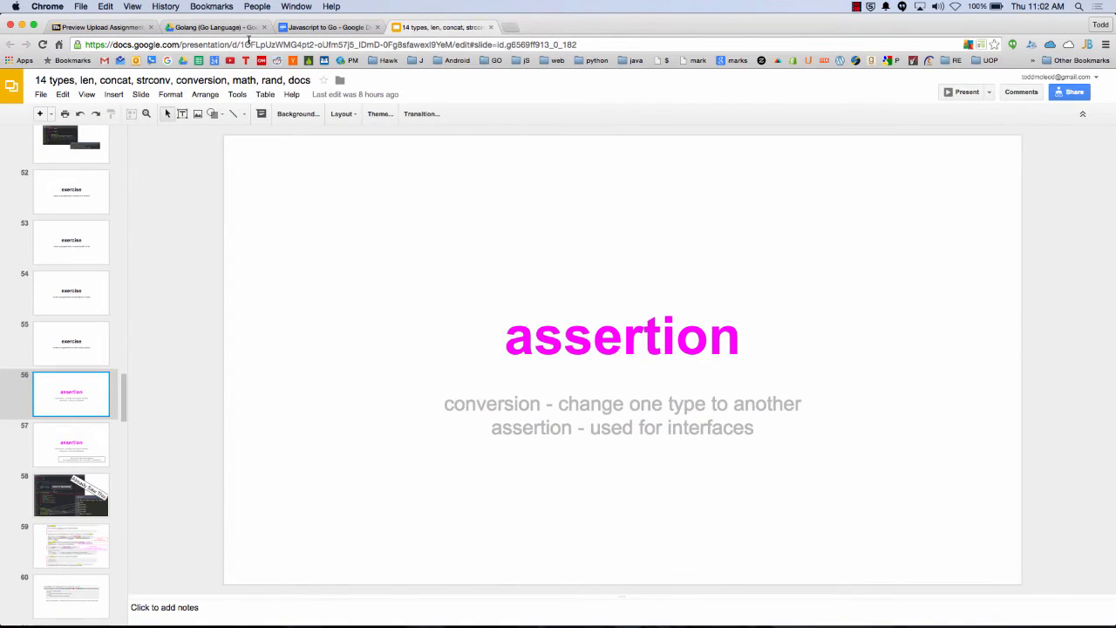
pyautogui.click(98, 27)
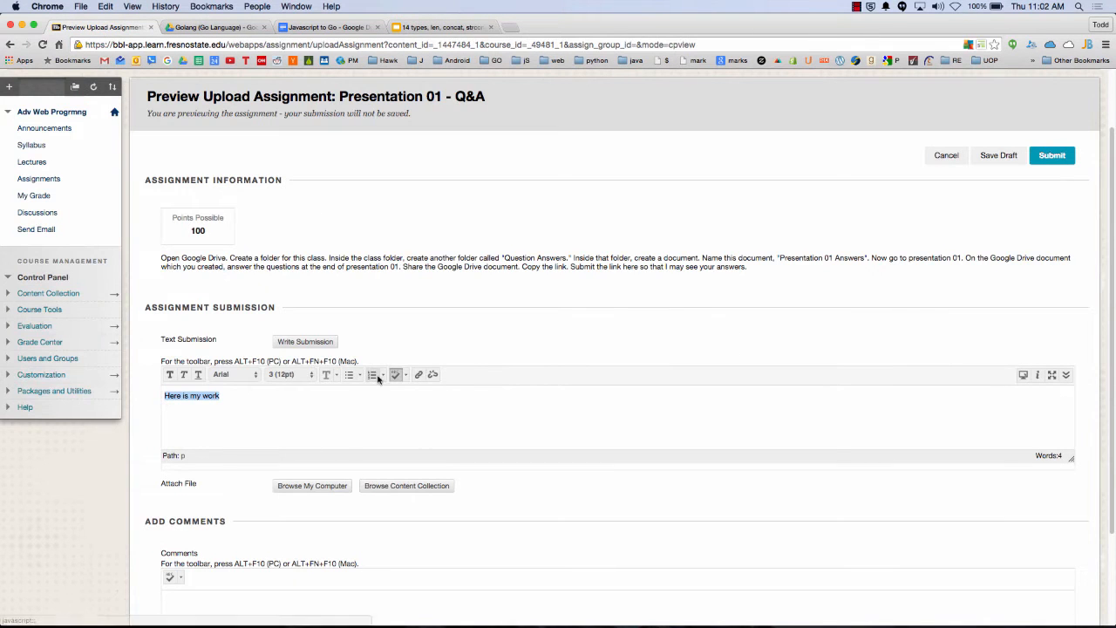
# Add the copied cheat-sheet URL as a link on 'Here is my work' via Insert/Edit Link
pyautogui.click(418, 374)
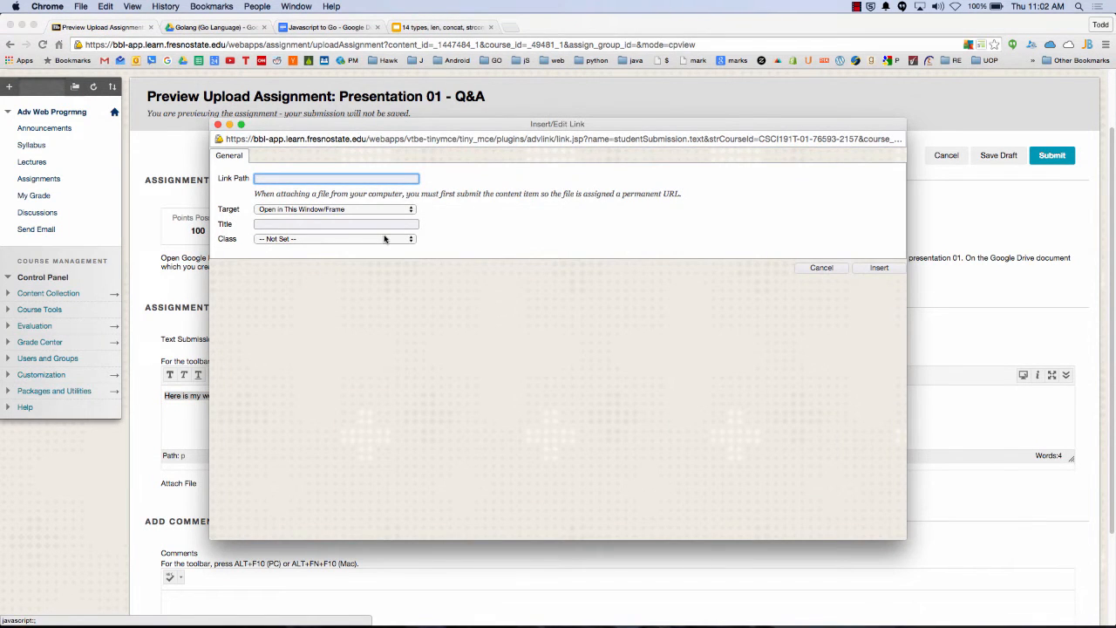
pyautogui.click(334, 209)
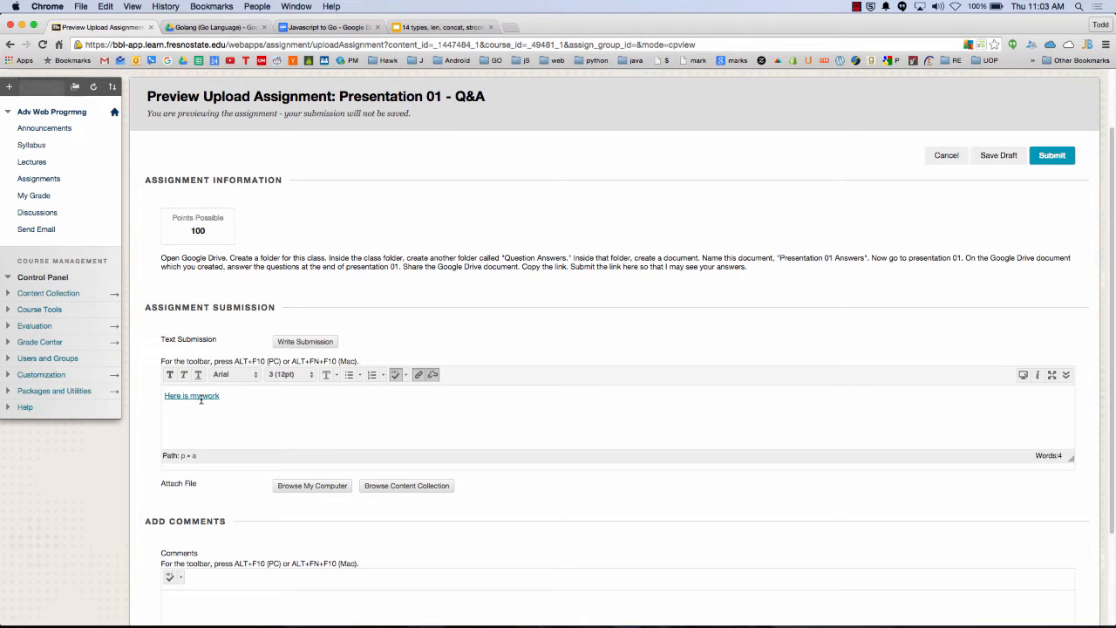
# Highlight the assignment instructions about answering questions and copying the link
pyautogui.moveTo(567, 267); pyautogui.dragTo(747, 266)
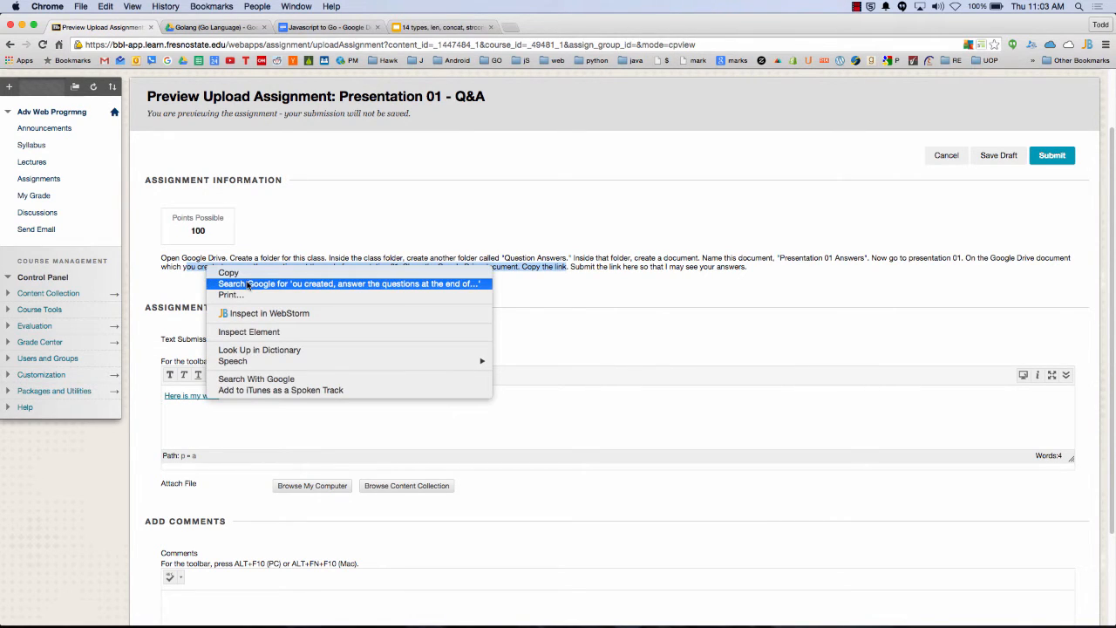
pyautogui.moveTo(622, 280)
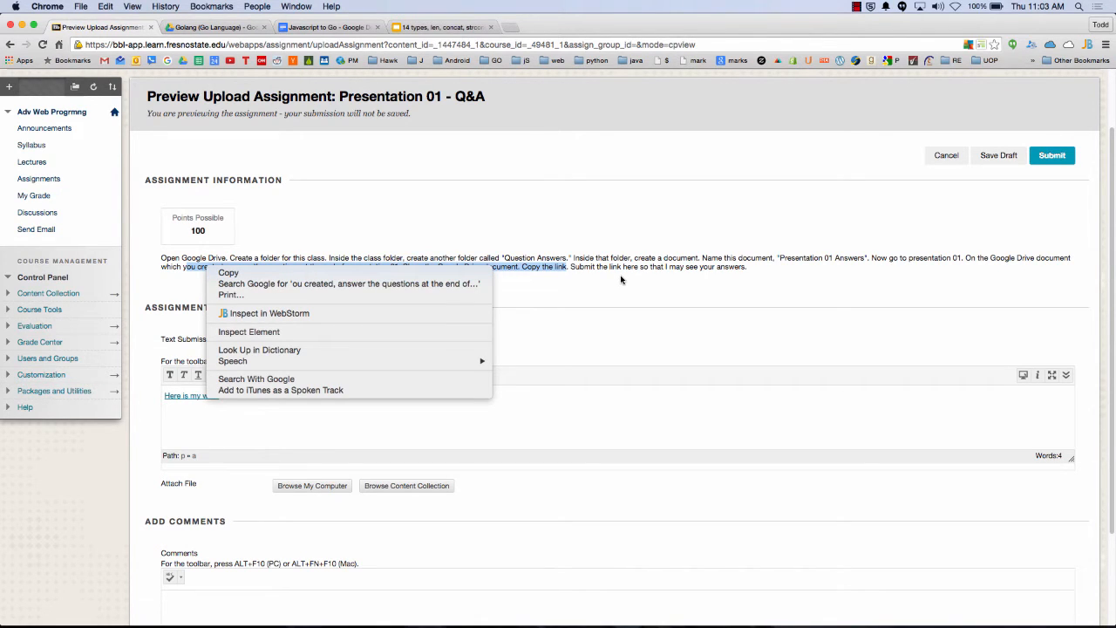
pyautogui.moveTo(792, 262)
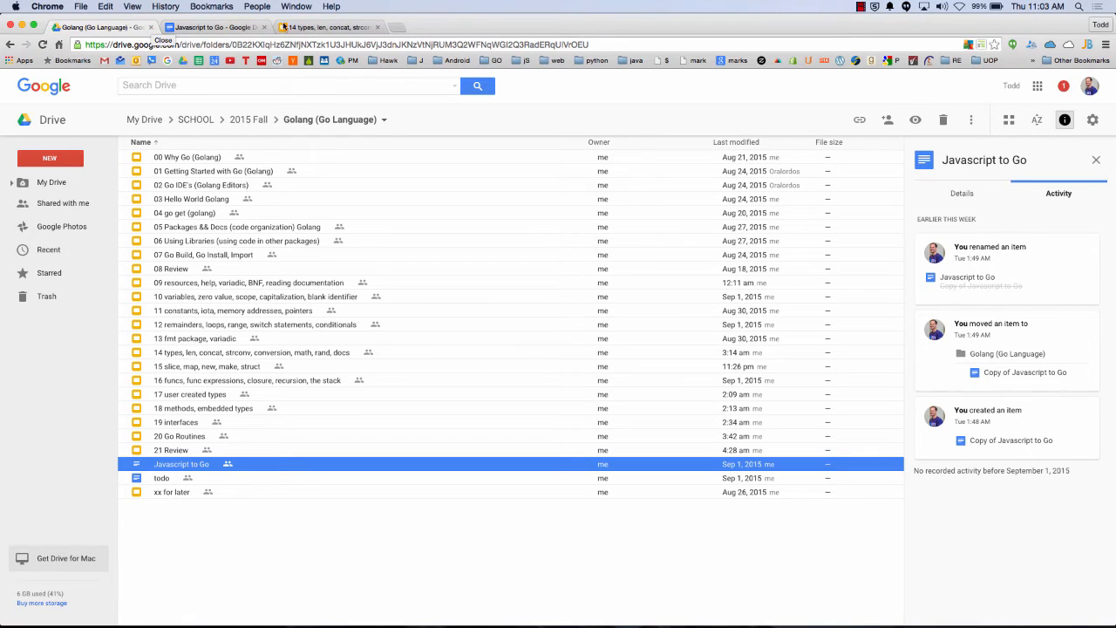
# Review Drive activity for the 14 types and 21 Review folders, then return to the presentation
pyautogui.click(330, 27)
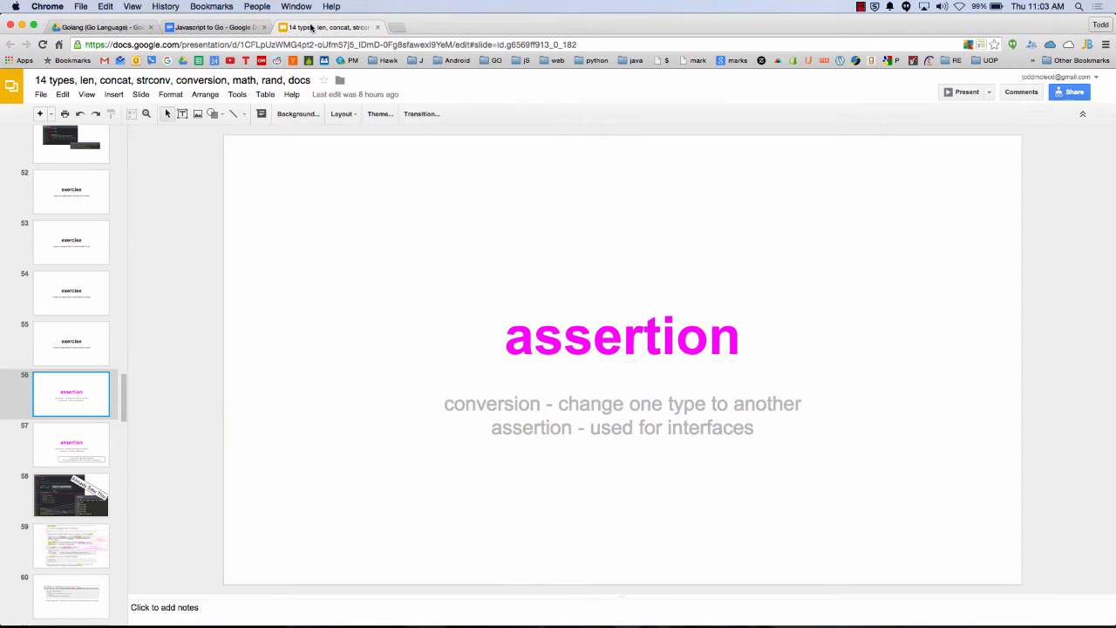
pyautogui.click(96, 27)
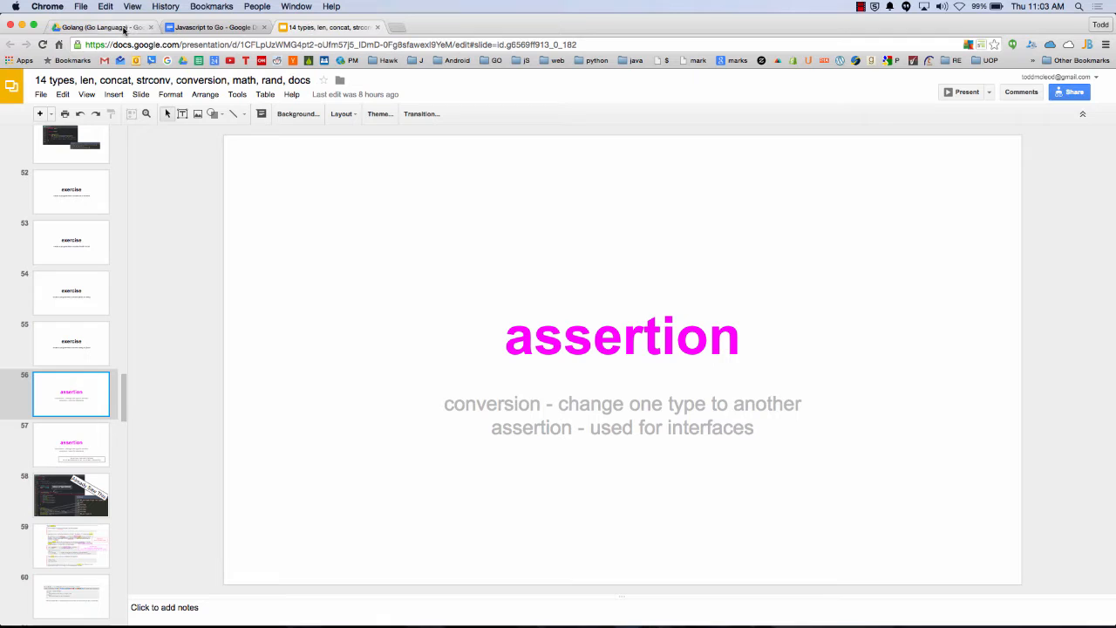
pyautogui.click(96, 27)
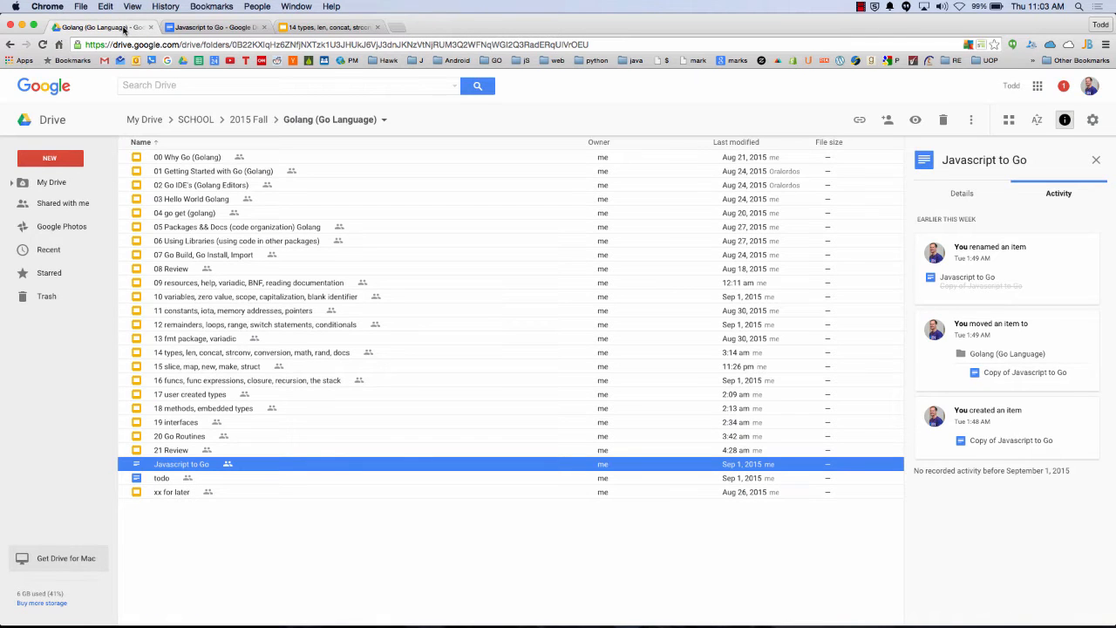
pyautogui.click(252, 353)
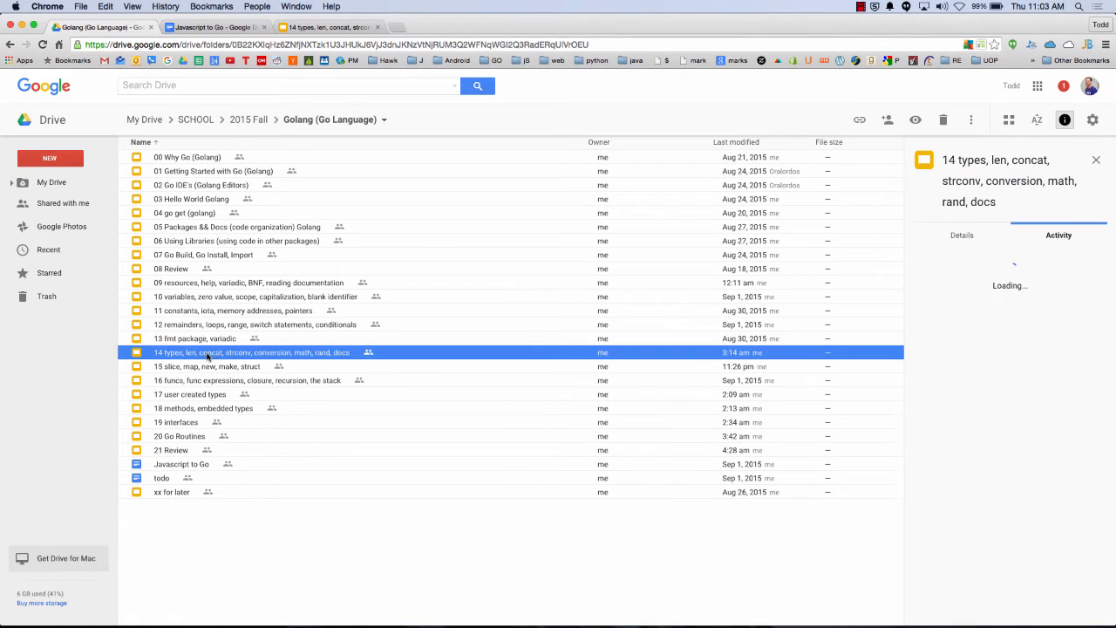
pyautogui.click(171, 450)
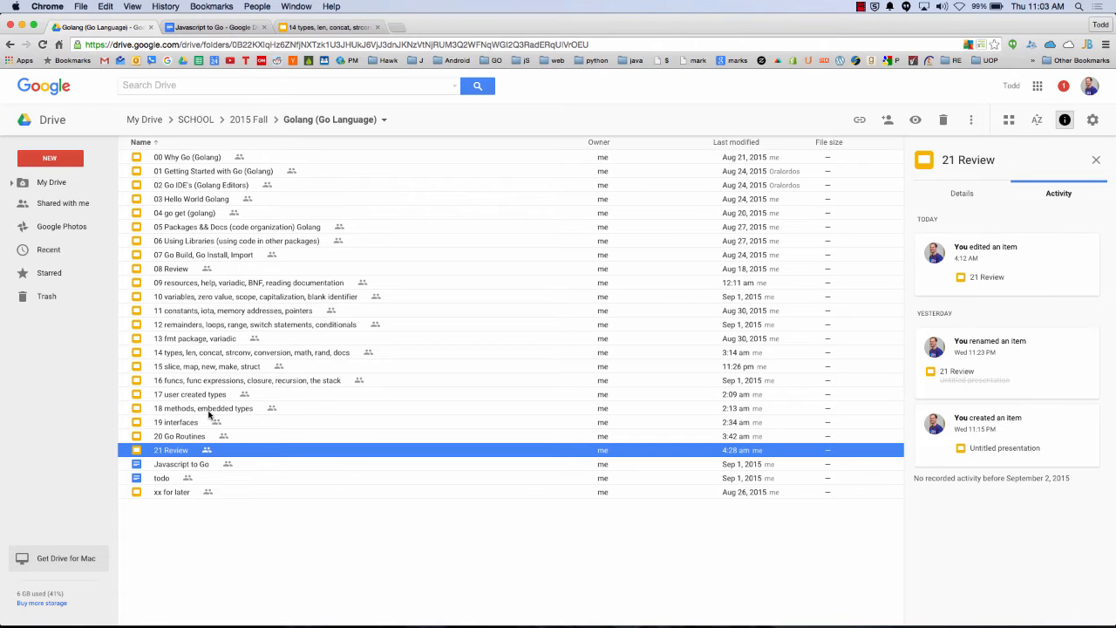
pyautogui.click(327, 27)
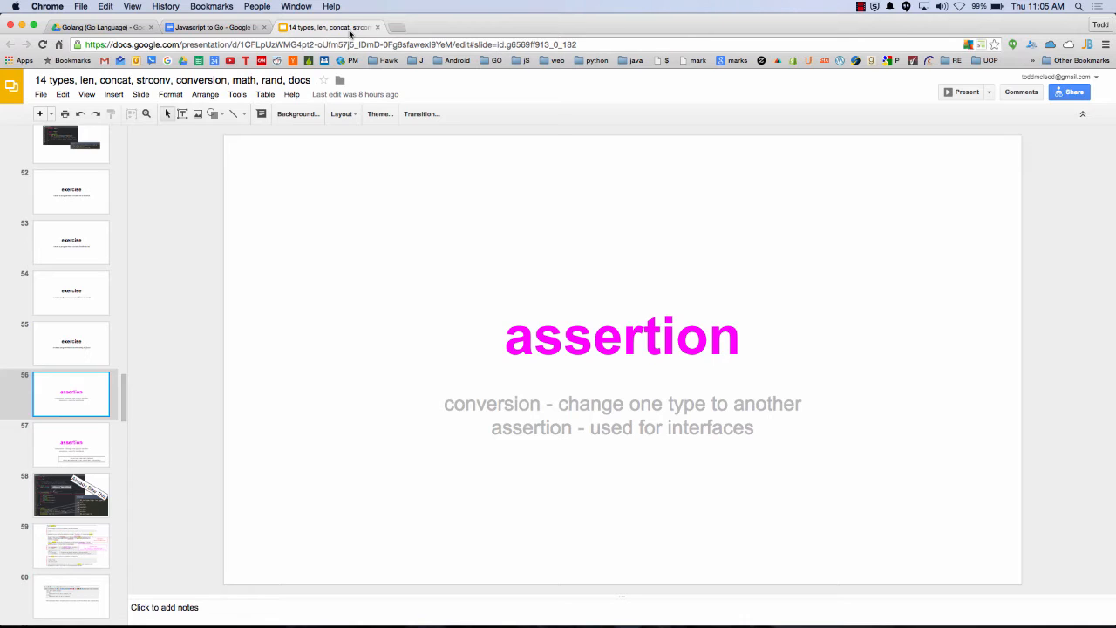
# Go through slide 57 to slide 58, the 'Already Saw This' type-switch code slide
pyautogui.click(72, 444)
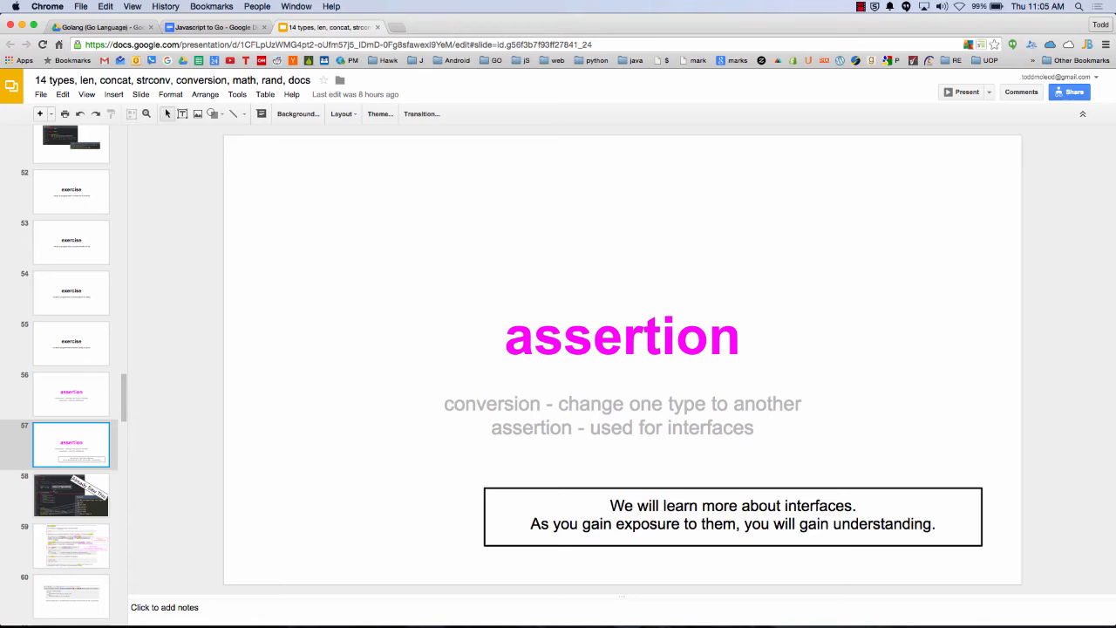
pyautogui.click(71, 496)
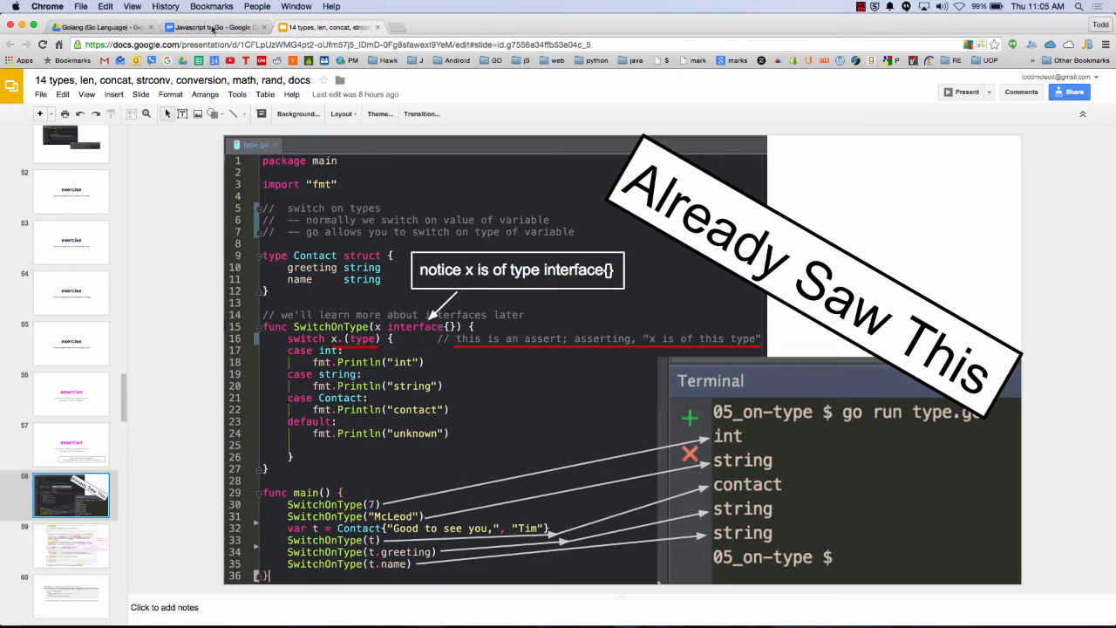
# Present from slide 58, advancing to slide 61 on the invalid type assertion error
pyautogui.click(86, 94)
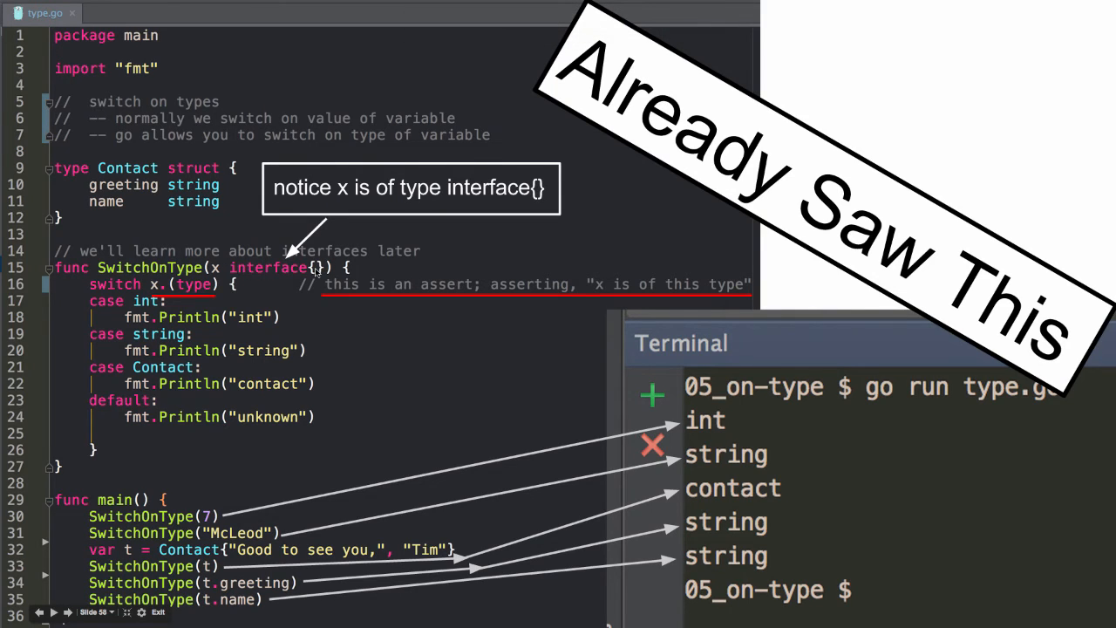
pyautogui.moveTo(253, 286)
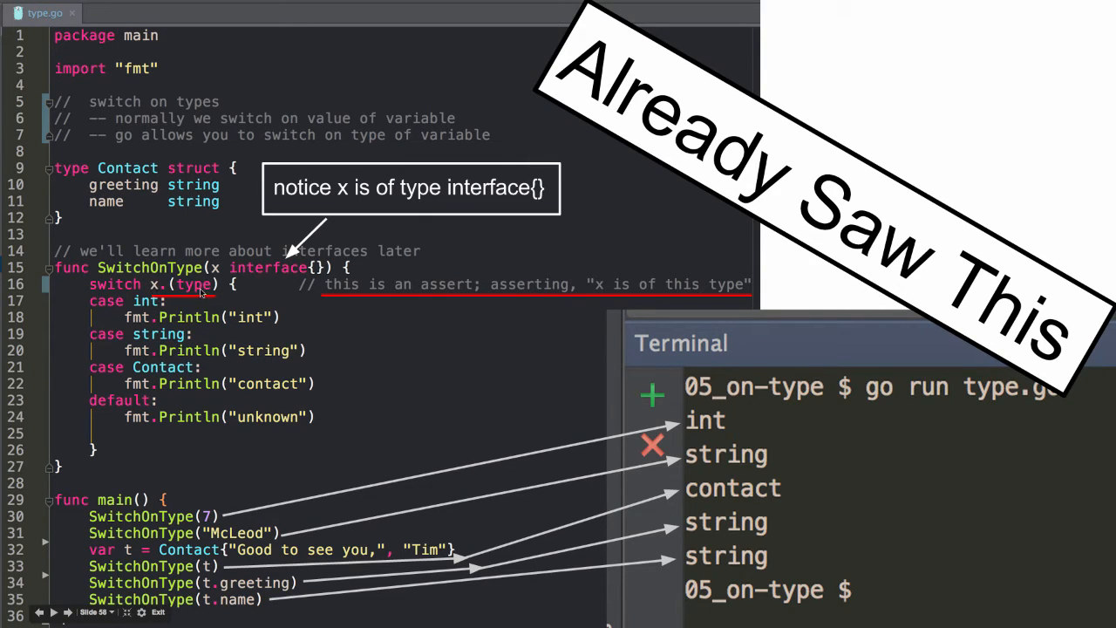
pyautogui.click(67, 612)
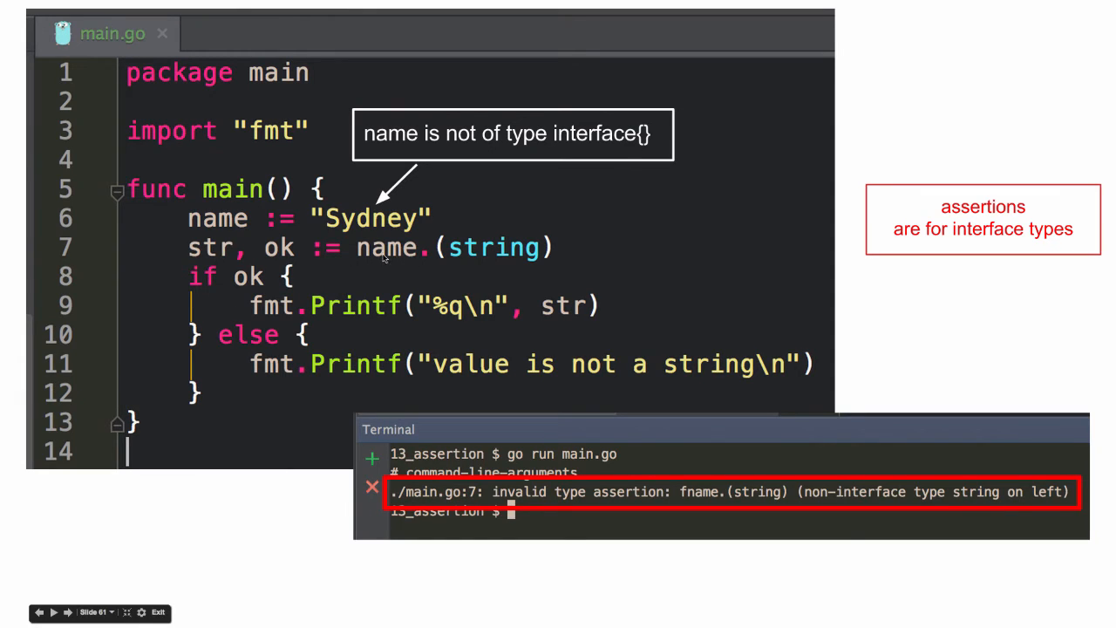
pyautogui.moveTo(789, 506)
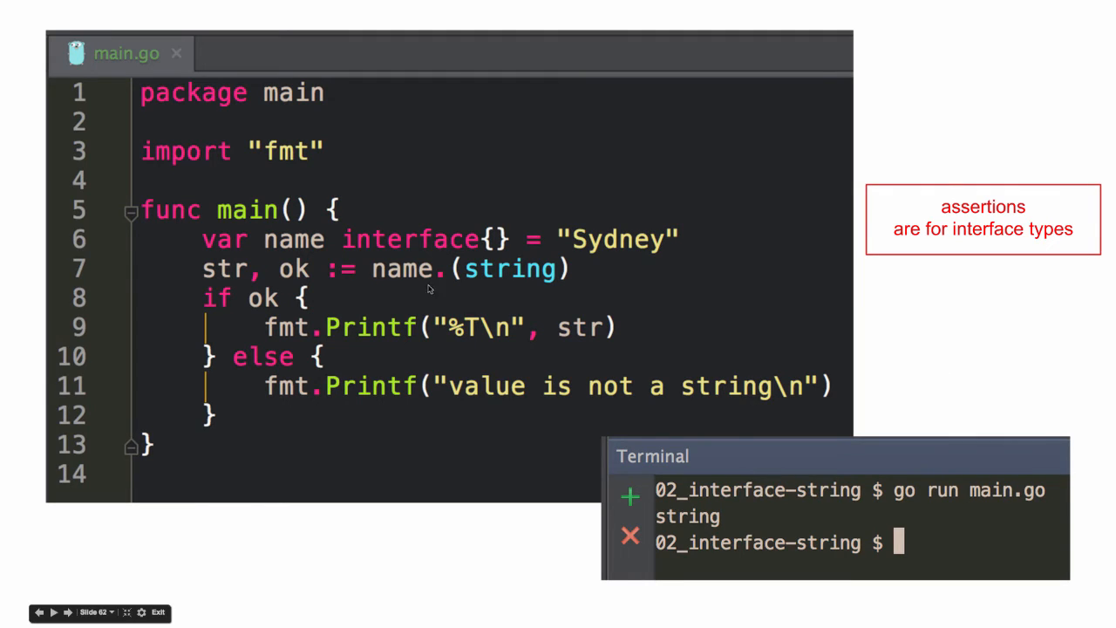
pyautogui.moveTo(545, 286)
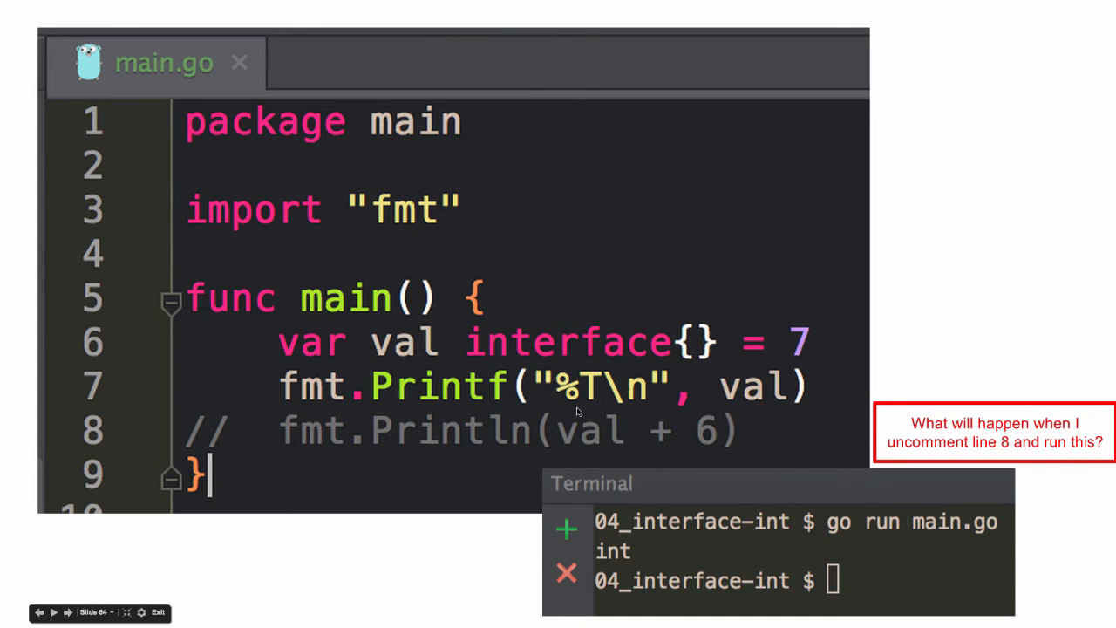
pyautogui.moveTo(571, 548)
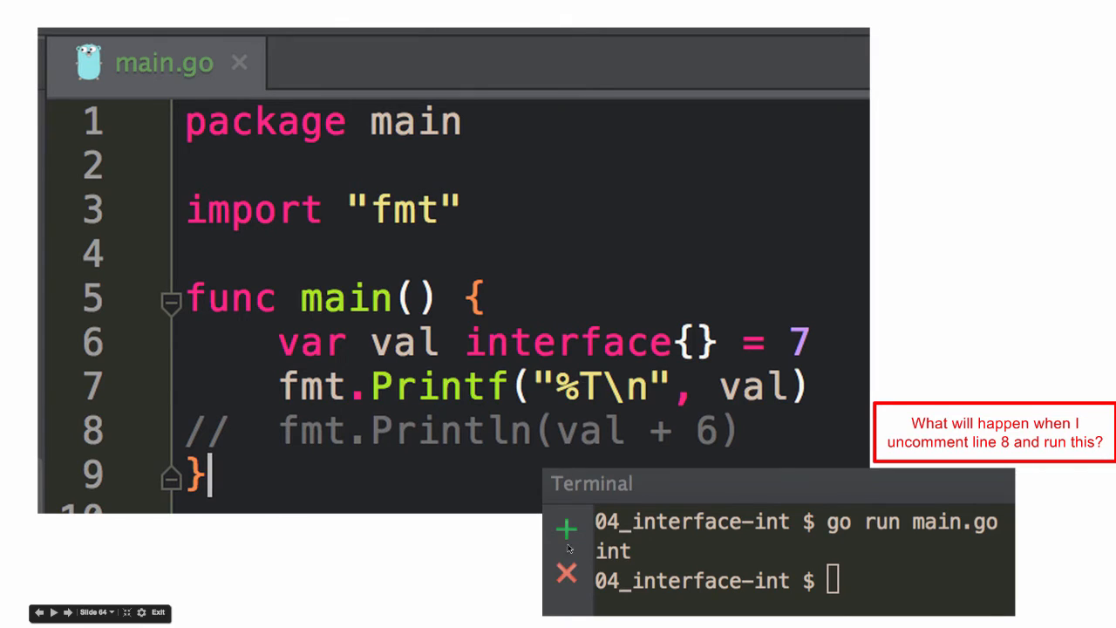
pyautogui.moveTo(536, 451)
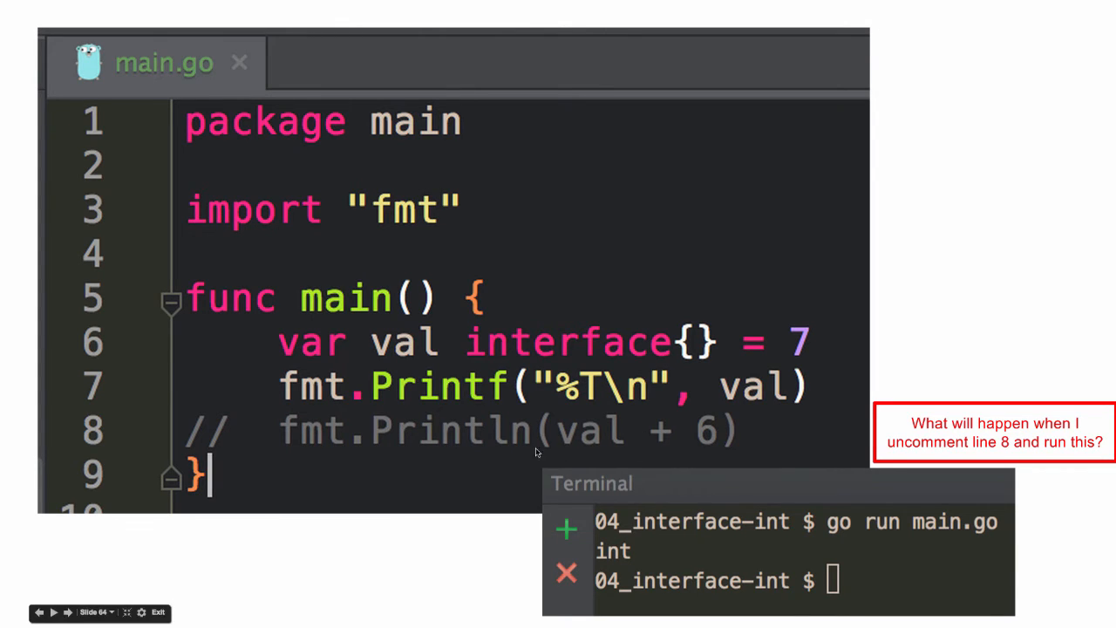
pyautogui.moveTo(504, 471)
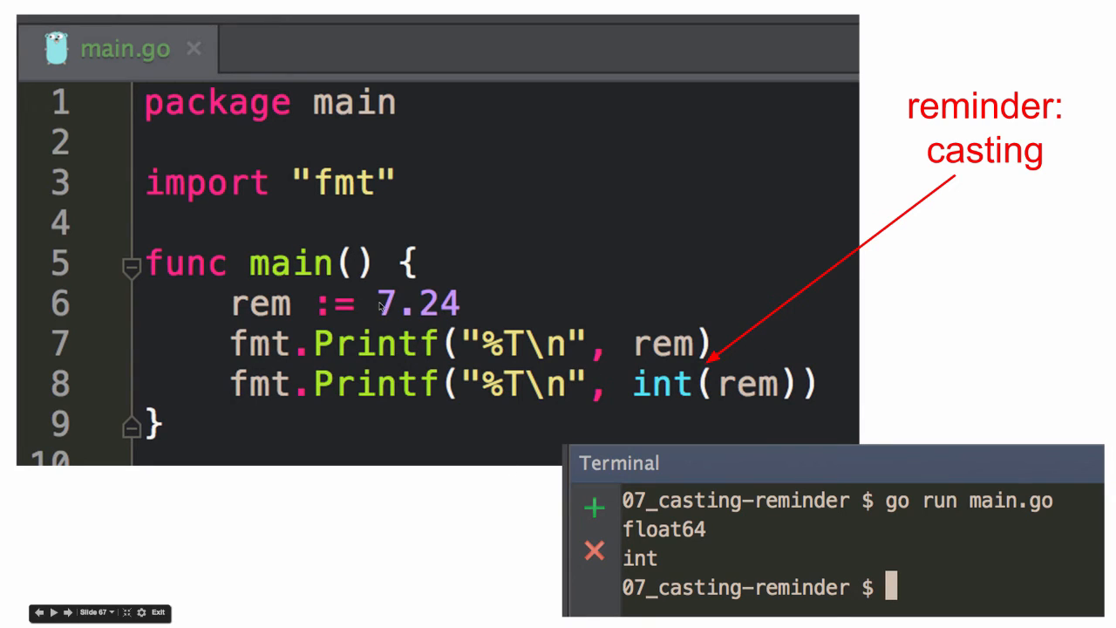
pyautogui.moveTo(687, 394)
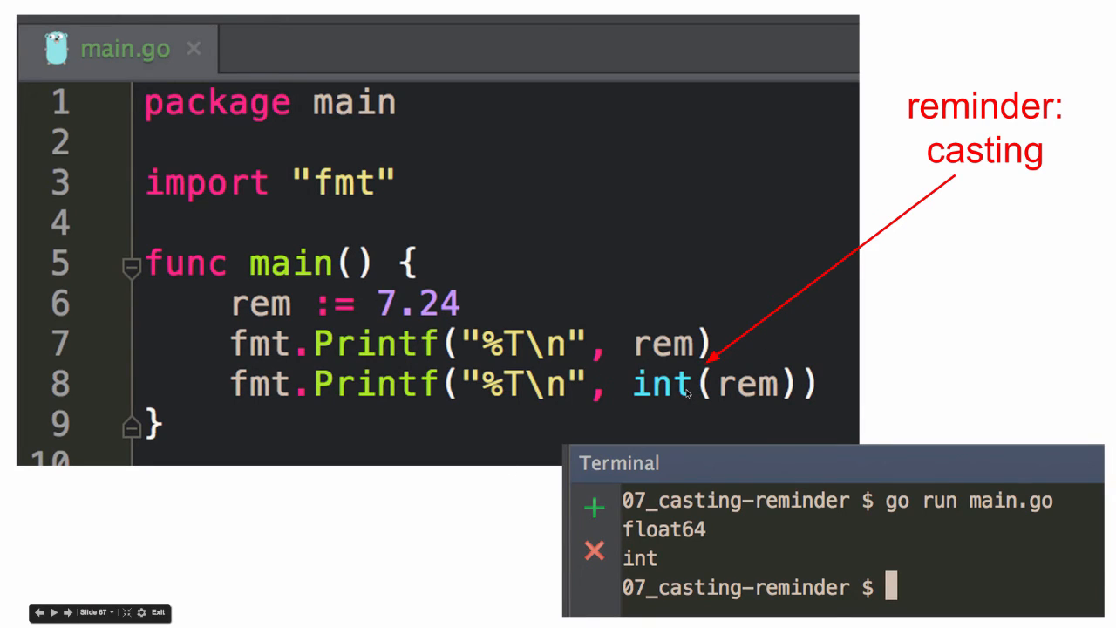
pyautogui.moveTo(663, 353)
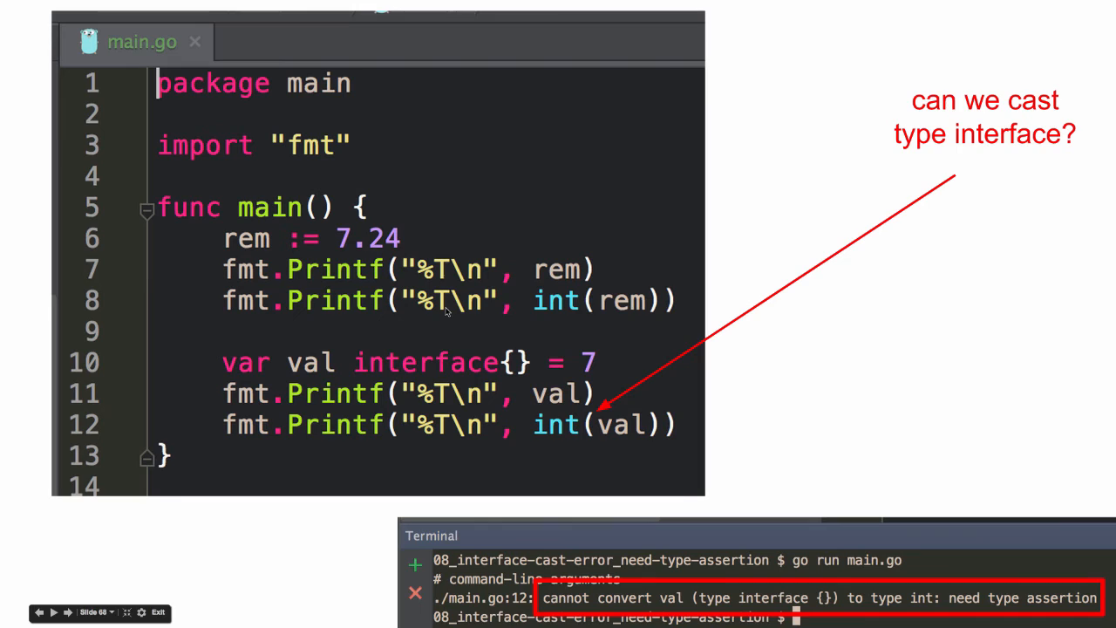
pyautogui.moveTo(362, 250)
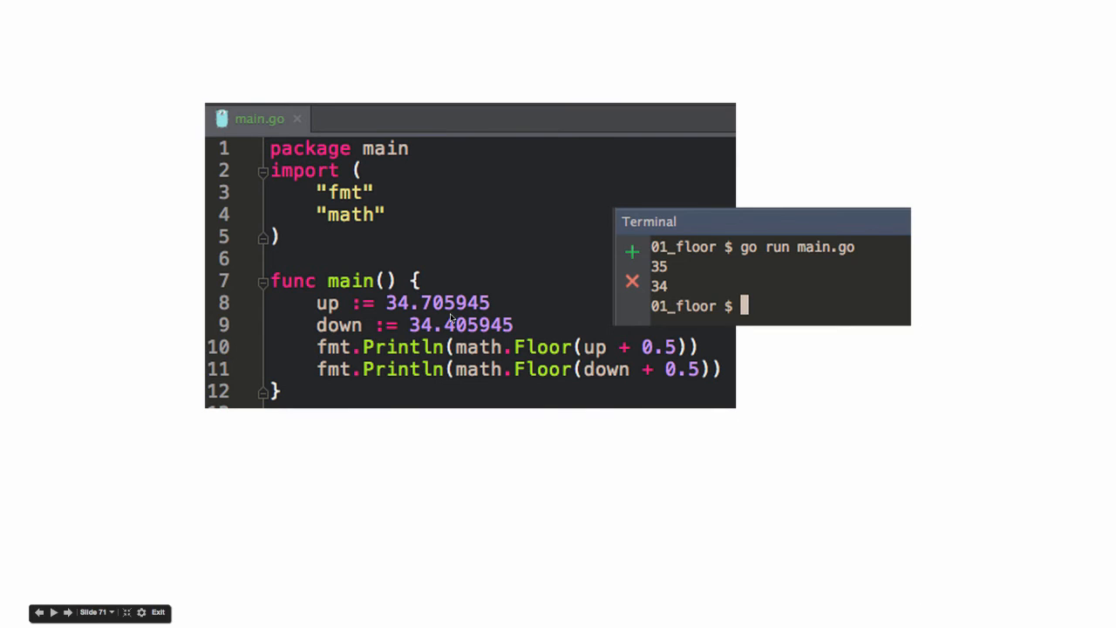
pyautogui.moveTo(591, 351)
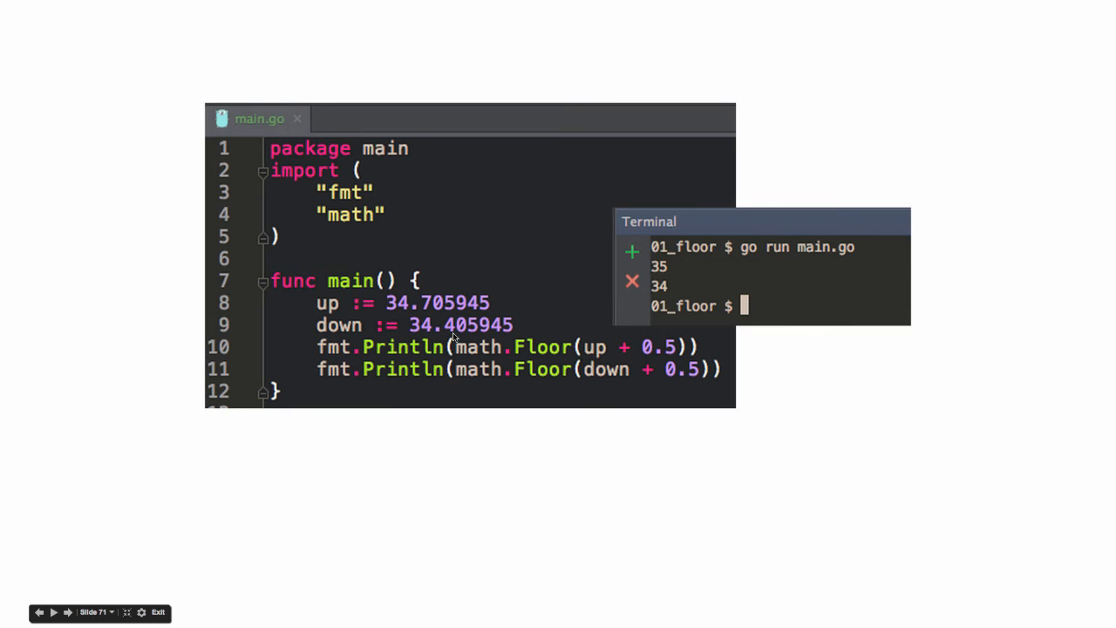
pyautogui.moveTo(576, 393)
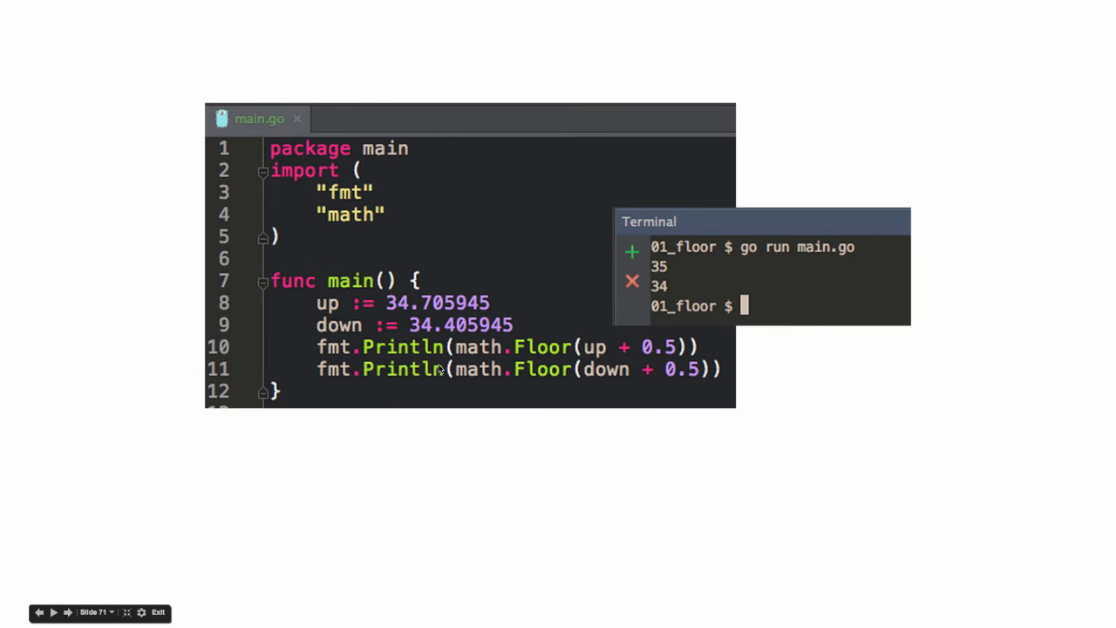
# Advance the slideshow to slide 71, the math.Floor rounding example yielding 35 and 34
pyautogui.click(67, 612)
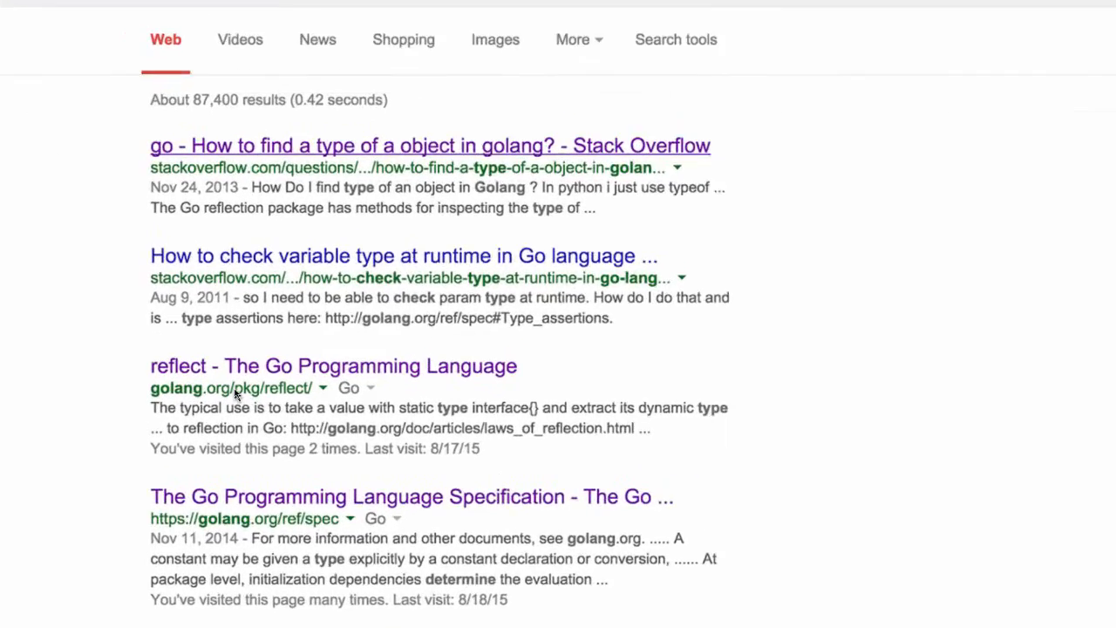
# Move from the 'golang determine type' results to the 'golang typeOf' search results slide
pyautogui.scroll(-3)
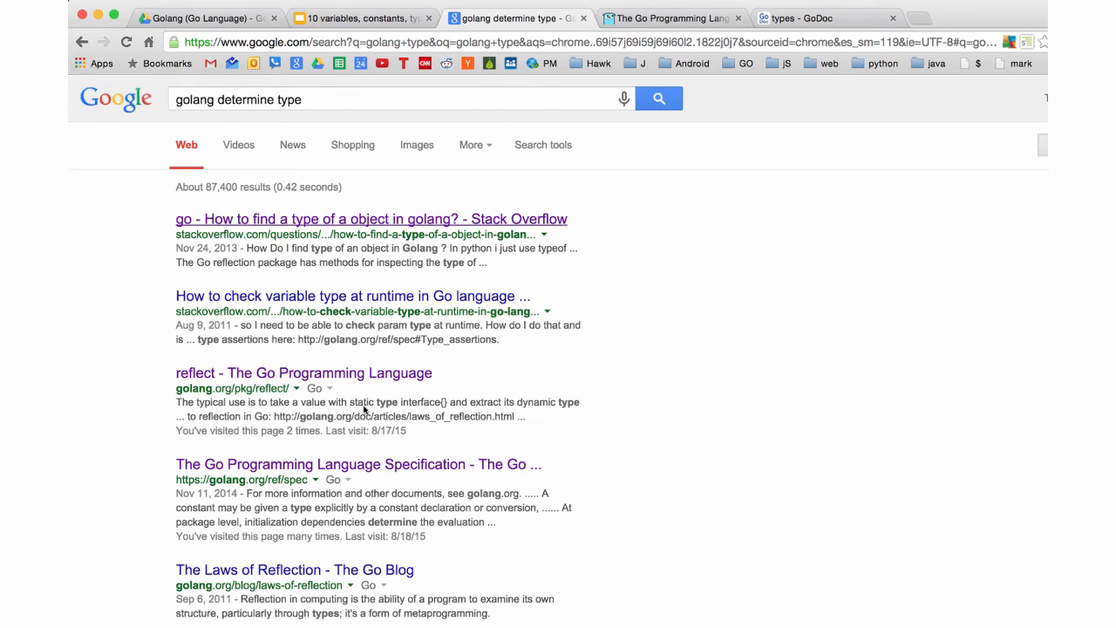
pyautogui.write('golang typeOf')
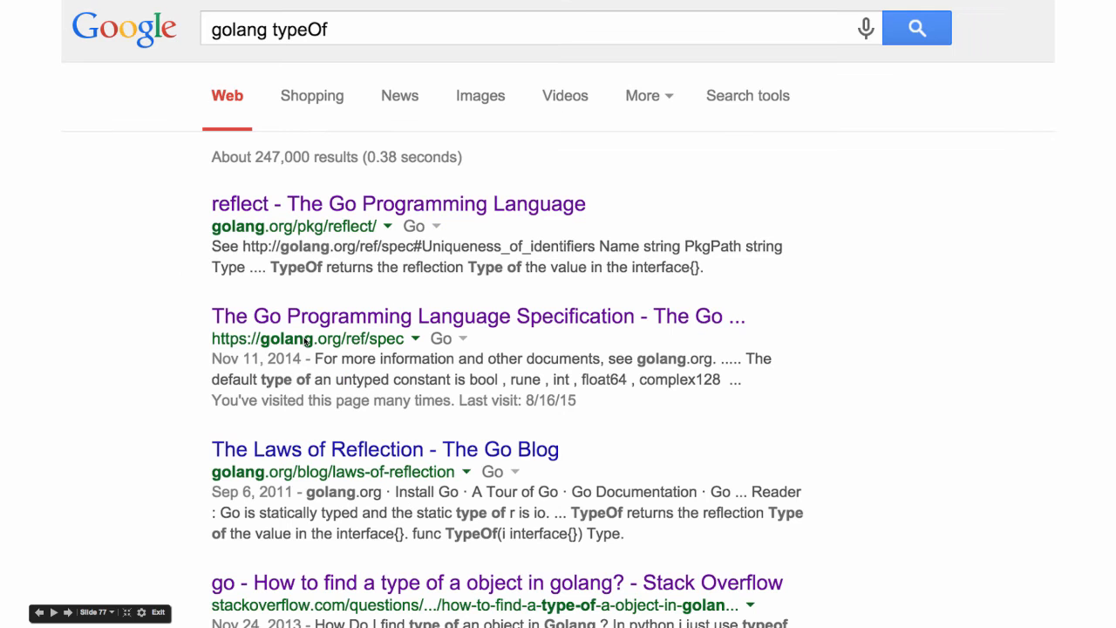
pyautogui.moveTo(305, 281)
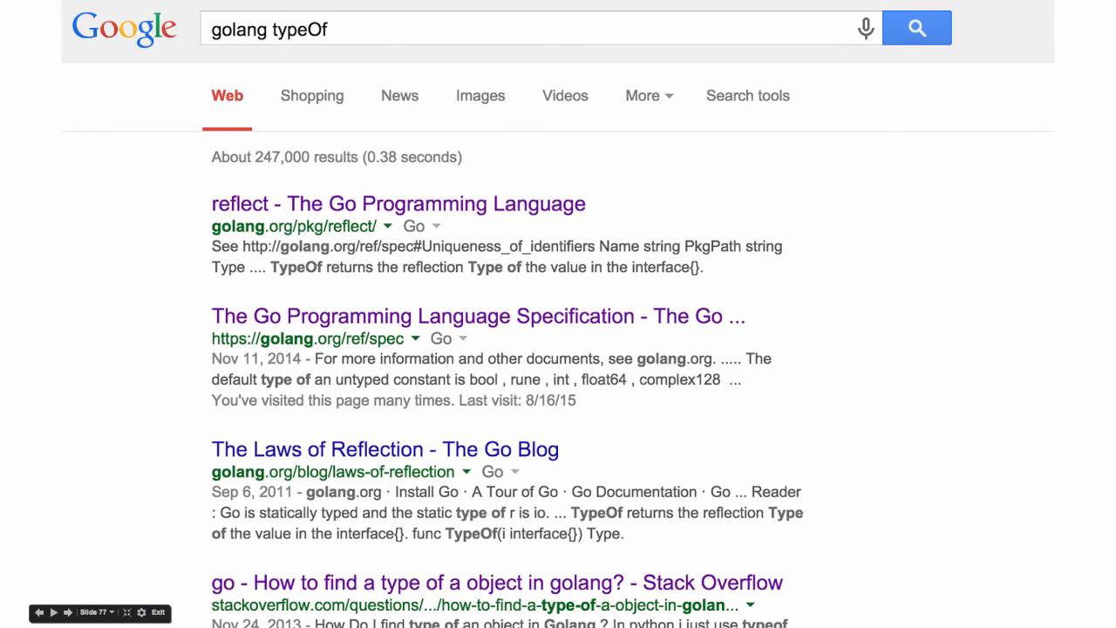
pyautogui.click(398, 203)
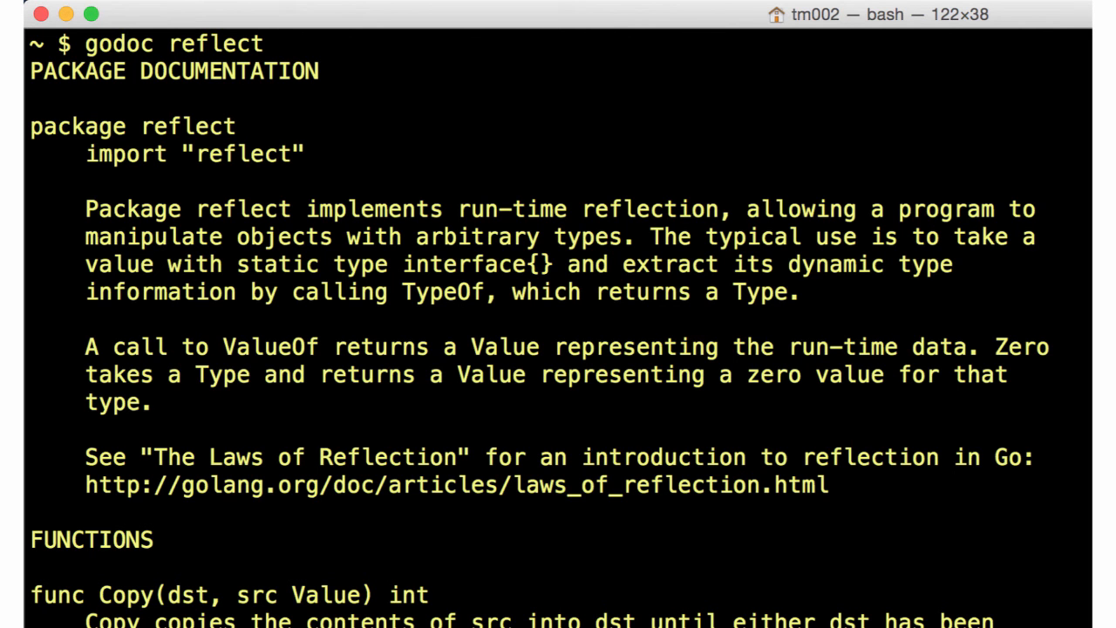
# Step past the godoc usage slide to the 'godoc fmt Println' example slide
pyautogui.write('typeof')
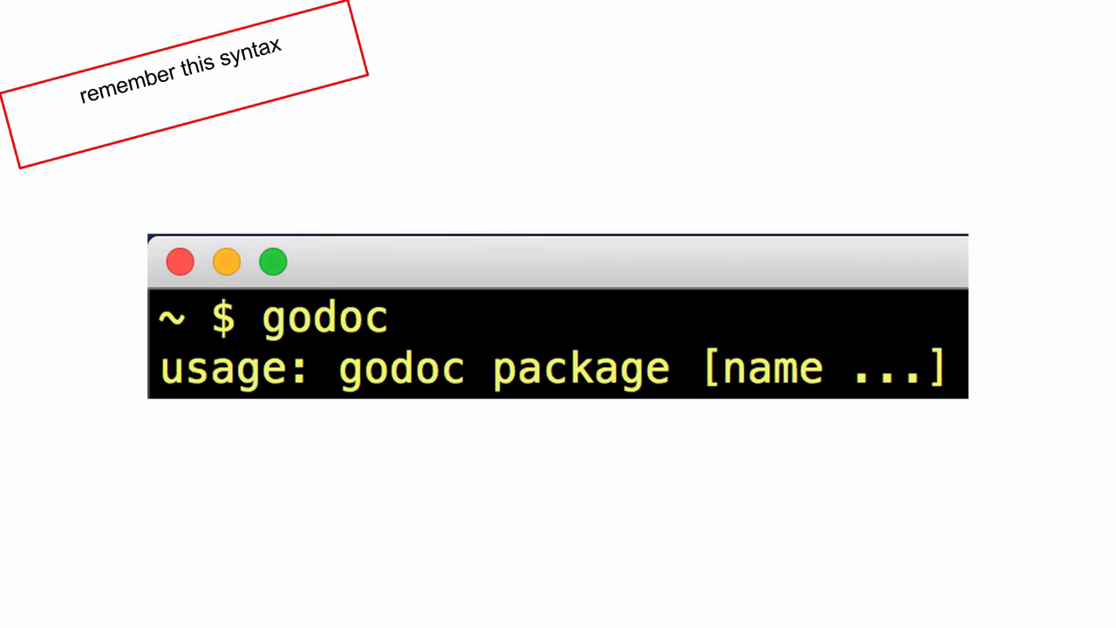
pyautogui.write('godoc fmt Println')
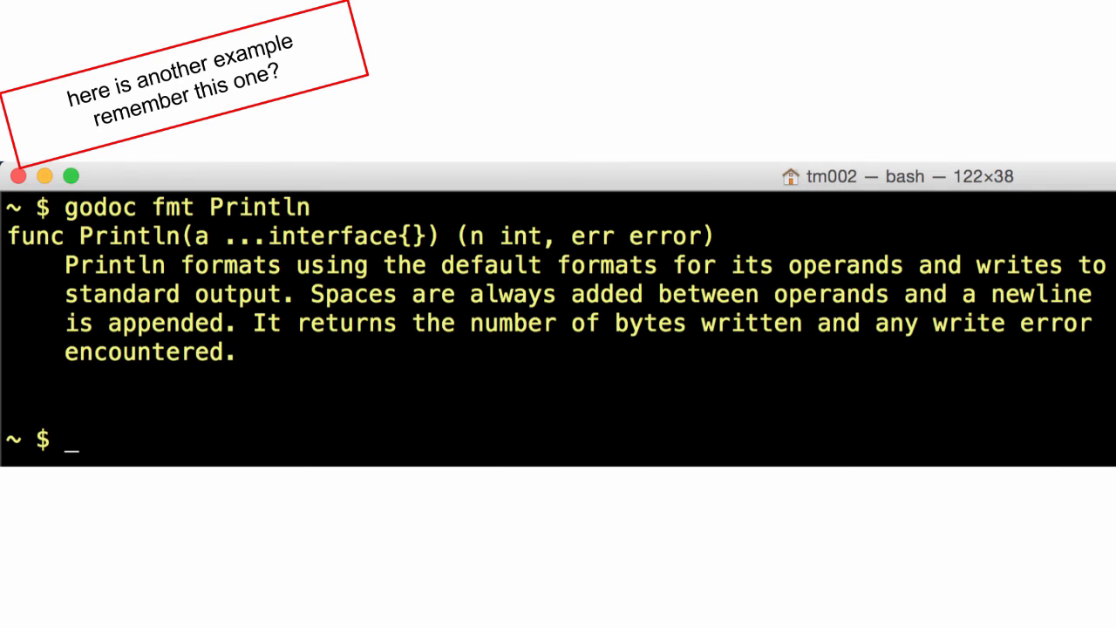